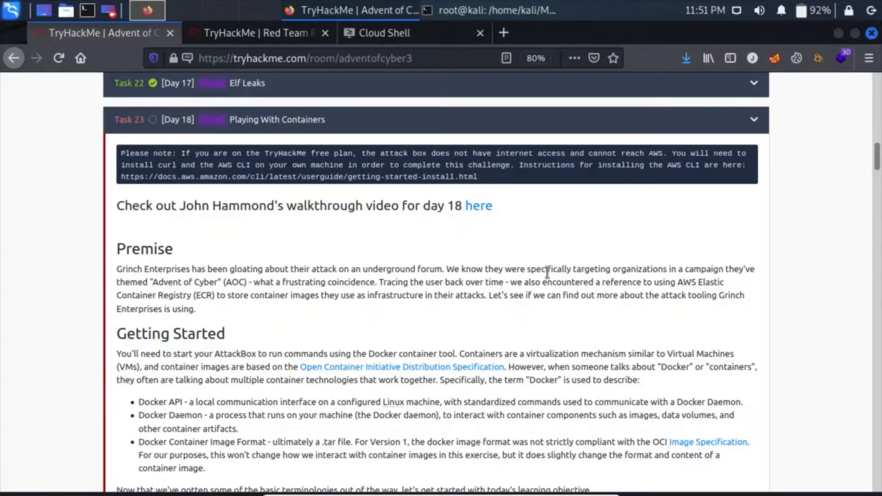
# Step: Scroll to the Docker Images and ECR section and select the 'docker images' command
pyautogui.scroll(-3)
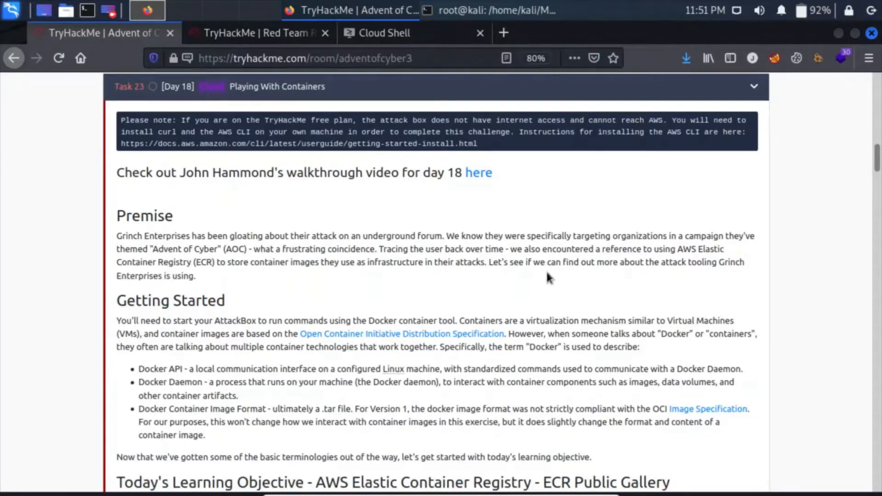
pyautogui.scroll(-3)
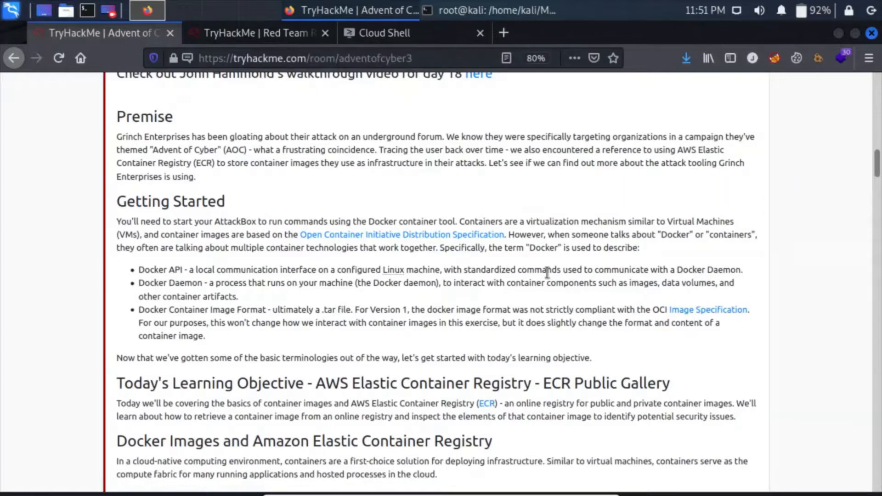
pyautogui.moveTo(748, 269)
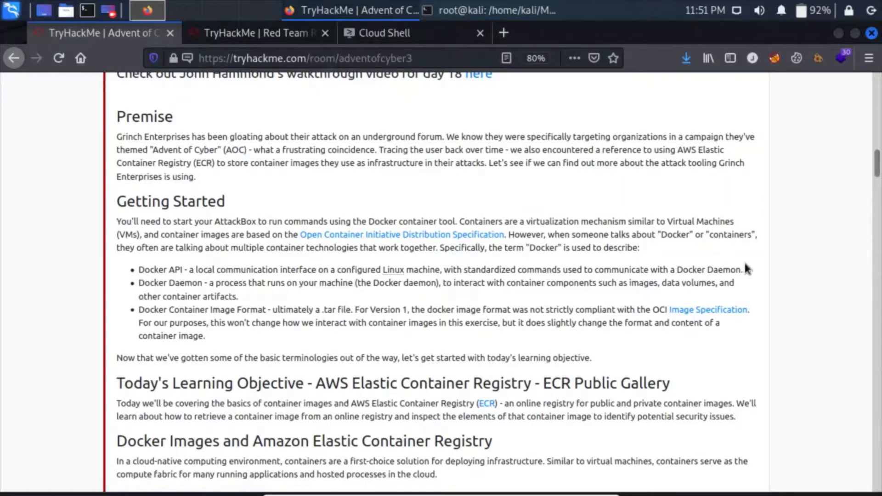
pyautogui.moveTo(756, 272)
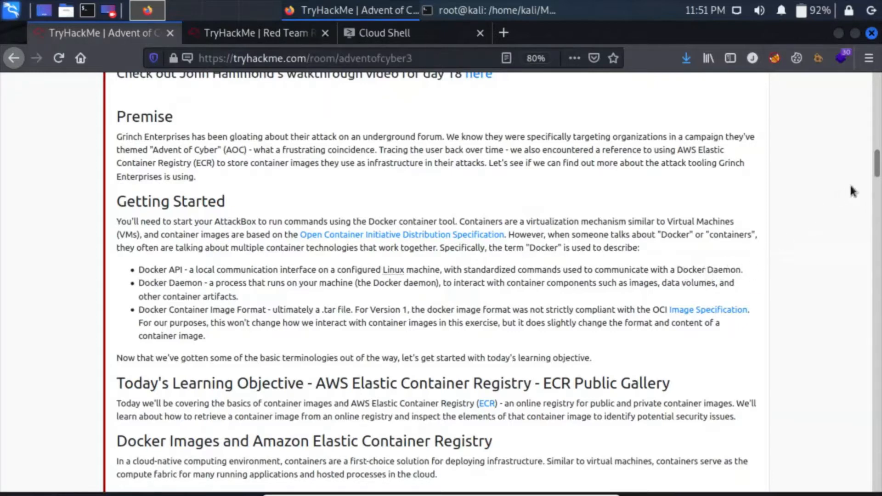
pyautogui.scroll(-3)
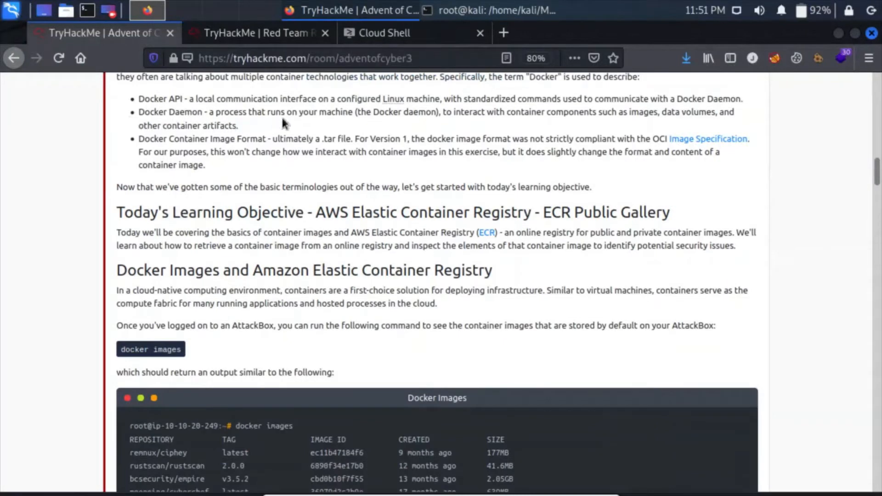
pyautogui.moveTo(355, 123)
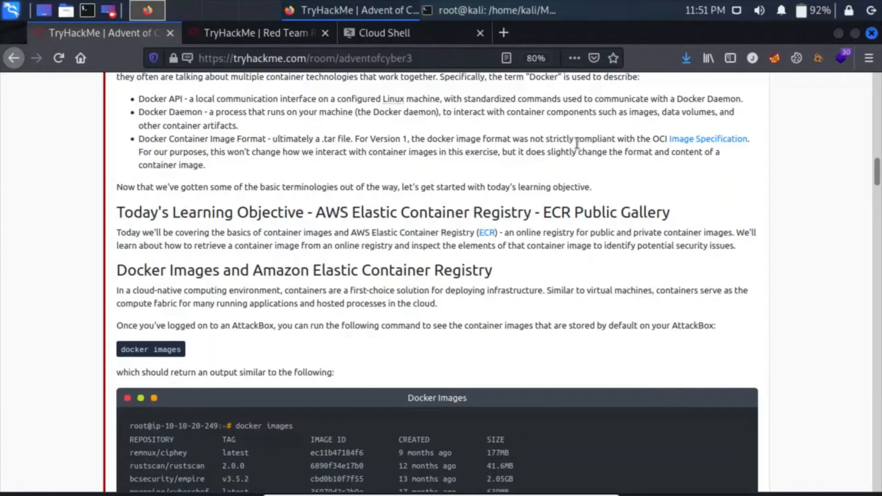
pyautogui.moveTo(150, 152)
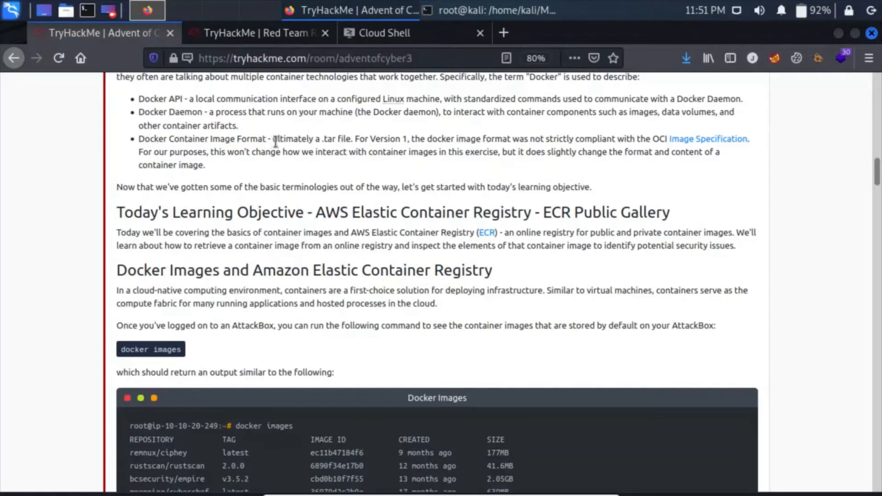
pyautogui.moveTo(350, 141)
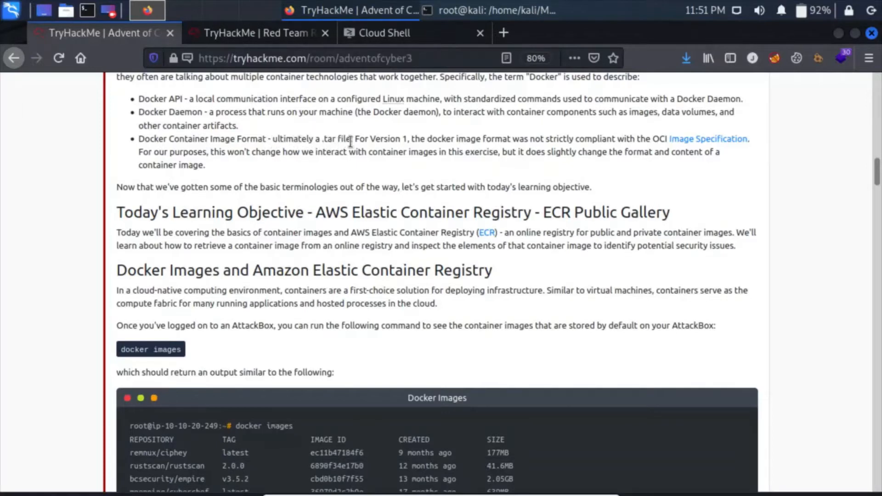
pyautogui.moveTo(433, 139)
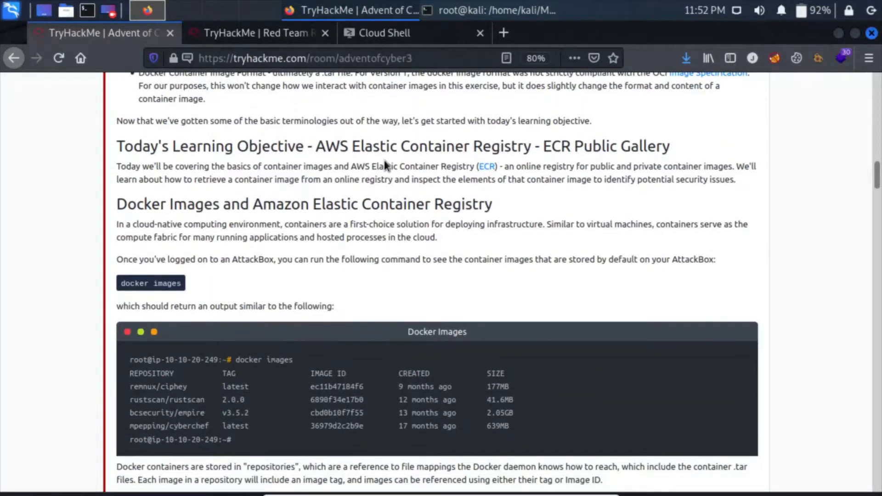
pyautogui.moveTo(711, 165)
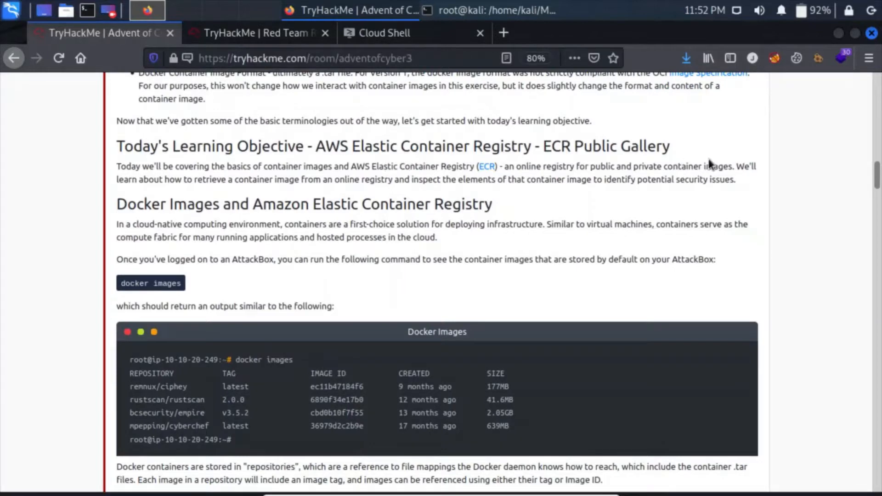
pyautogui.scroll(-3)
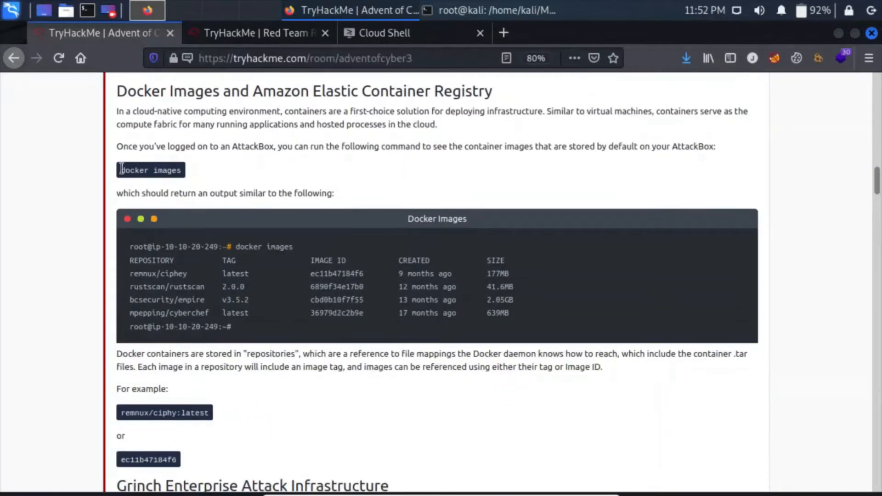
pyautogui.doubleClick(150, 170)
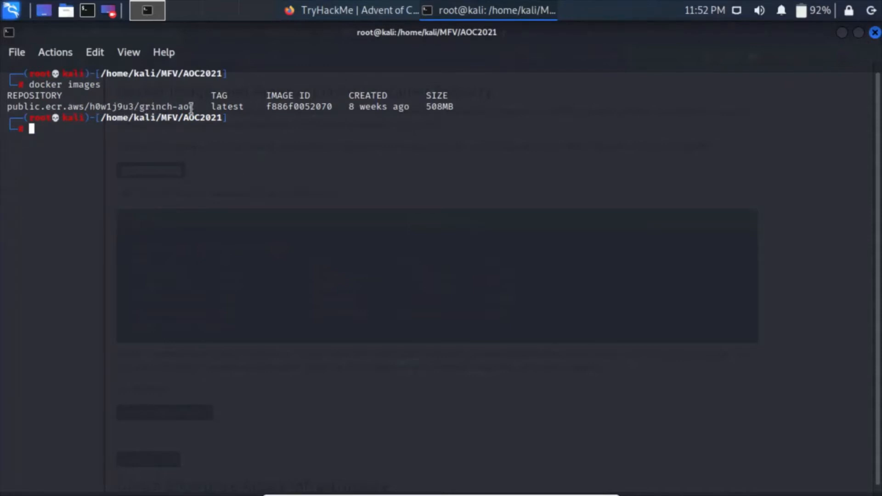
pyautogui.moveTo(191, 101)
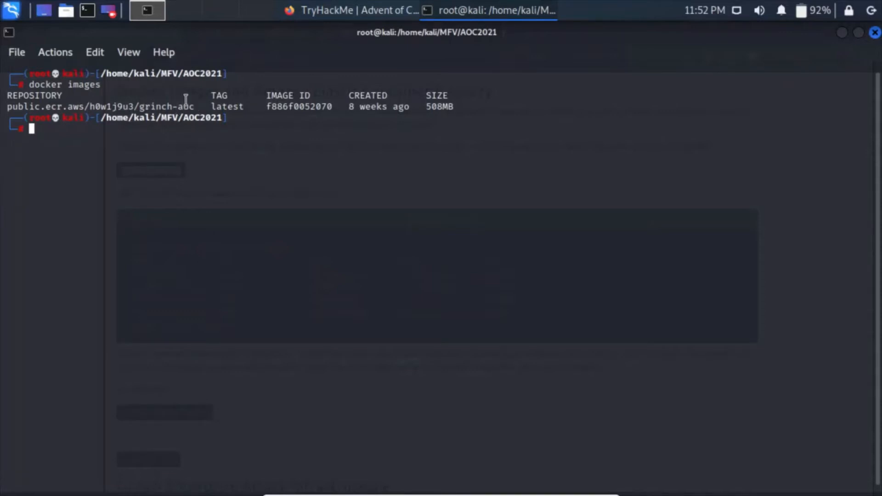
# Step: Return to the Firefox TryHackMe tab after listing the grinch-aoc image
pyautogui.click(359, 10)
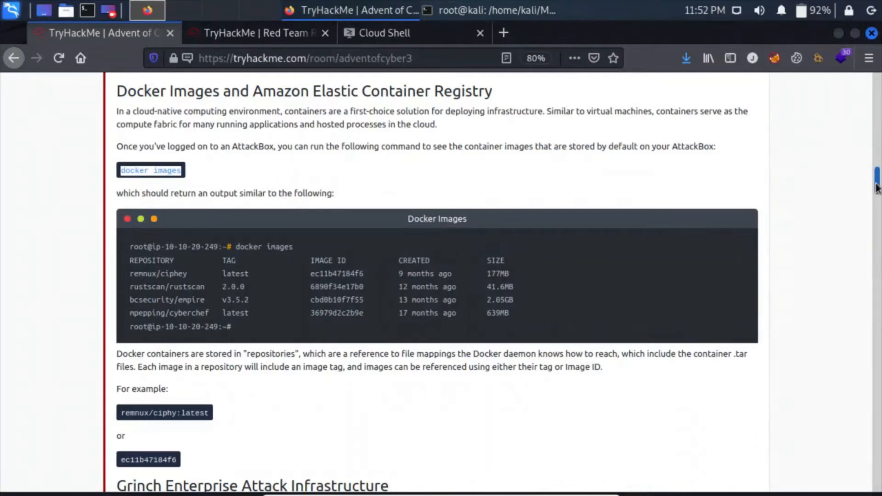
# Step: Scroll past the ECR pull output and select the 'docker run -it …grinch-aoc:latest' command
pyautogui.scroll(-3)
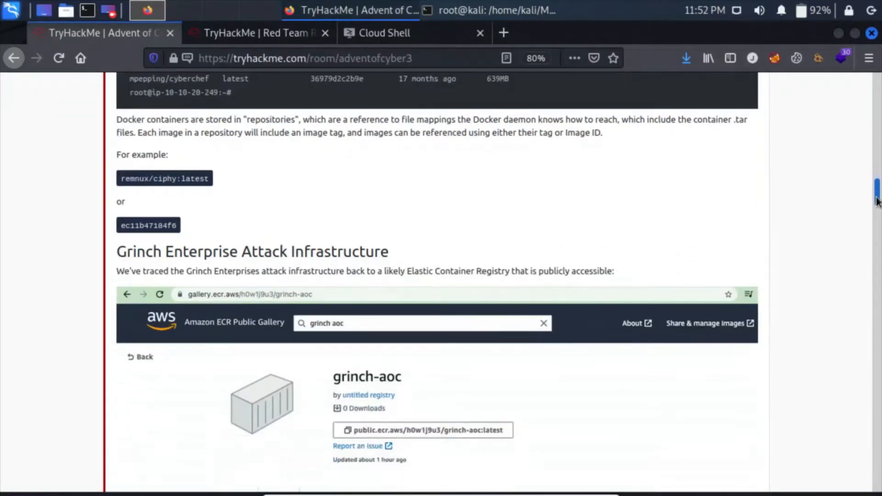
pyautogui.scroll(-3)
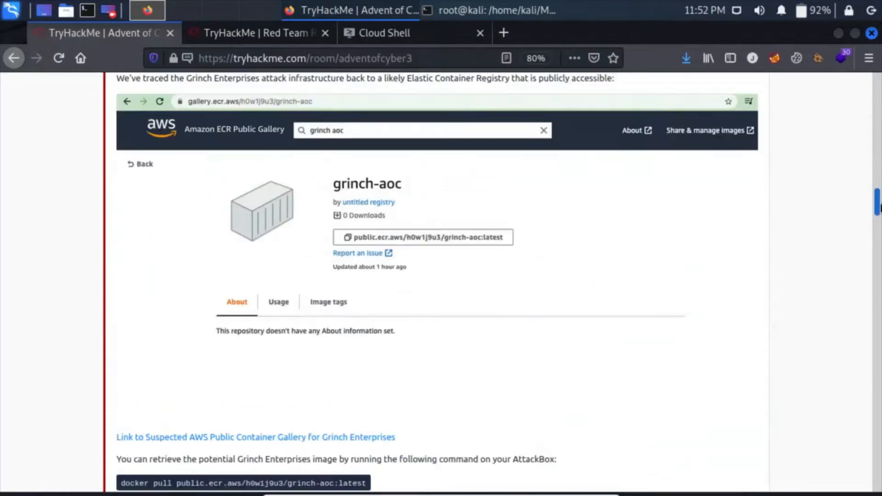
pyautogui.scroll(-3)
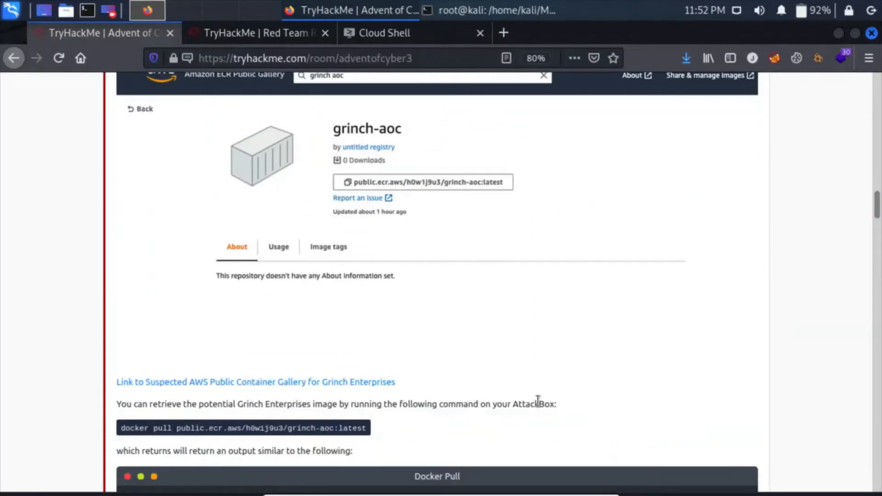
pyautogui.scroll(-3)
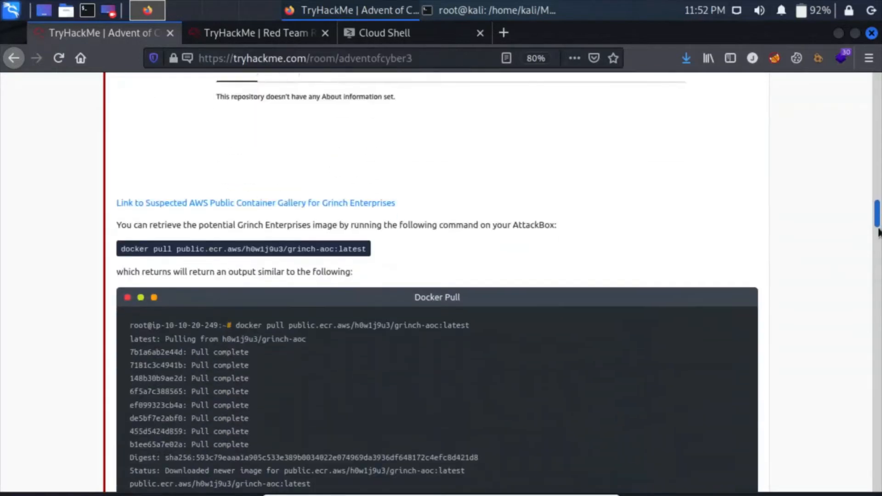
pyautogui.scroll(-3)
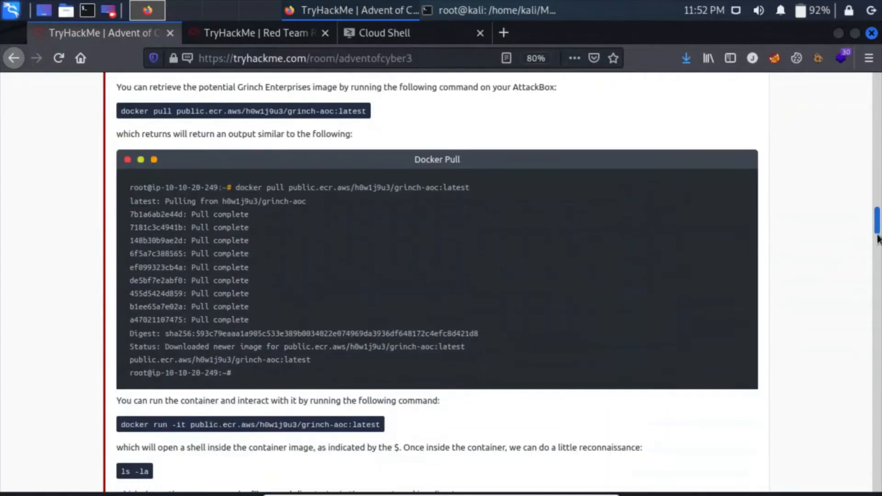
pyautogui.scroll(-3)
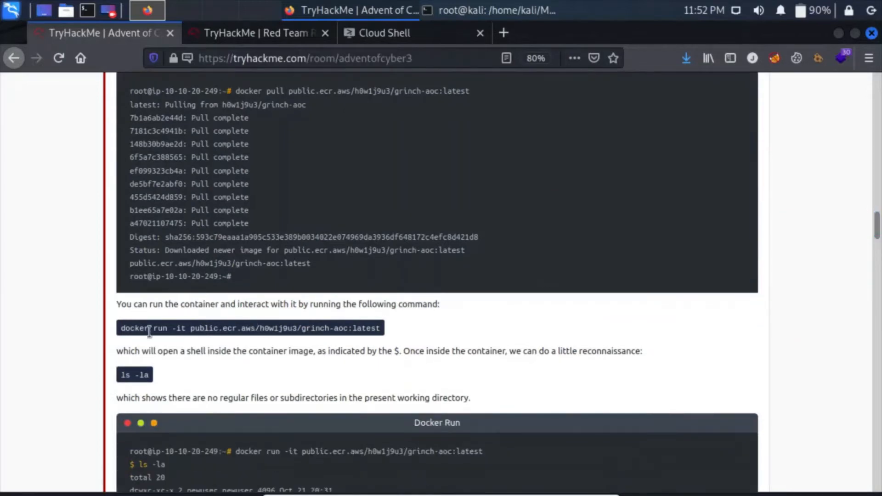
pyautogui.doubleClick(134, 328)
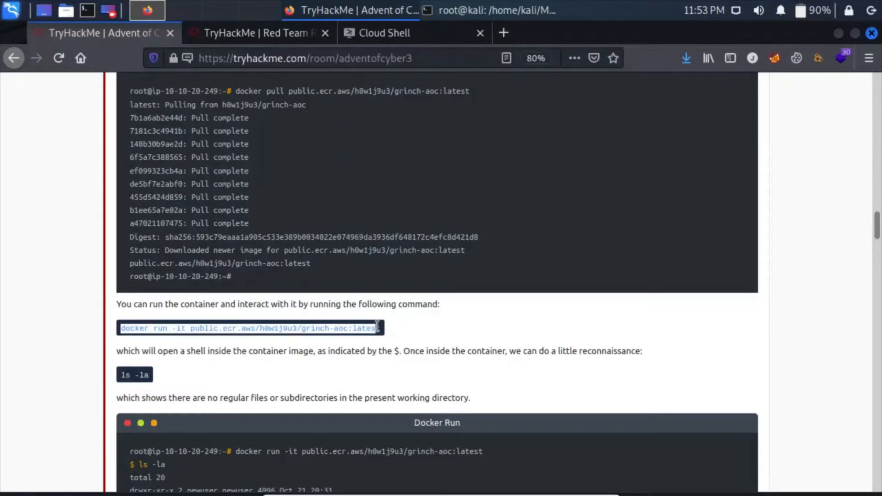
pyautogui.click(487, 10)
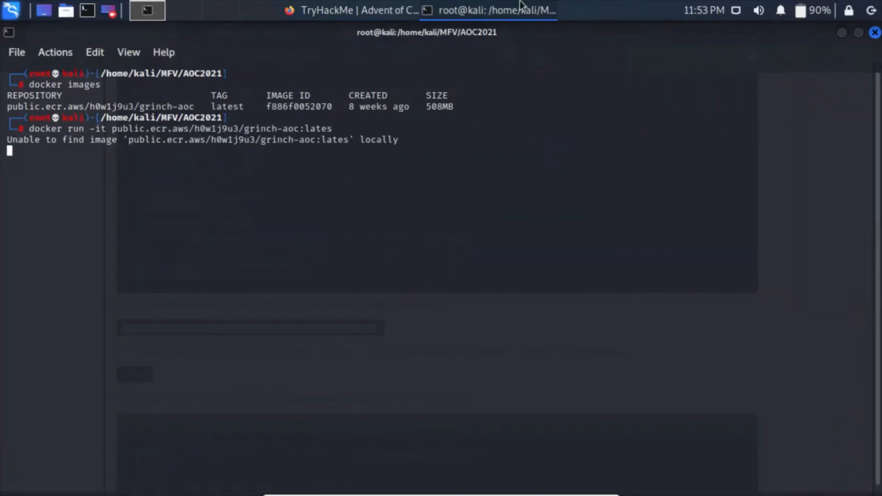
# Step: Abort the misspelled run, rerun grinch-aoc:latest interactively and list its home folder with ls -la
pyautogui.press('ctrl+c')
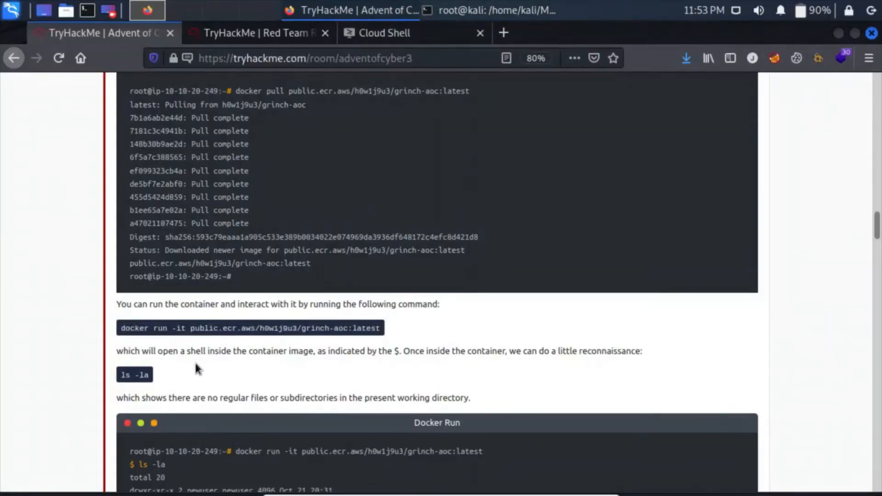
pyautogui.scroll(-3)
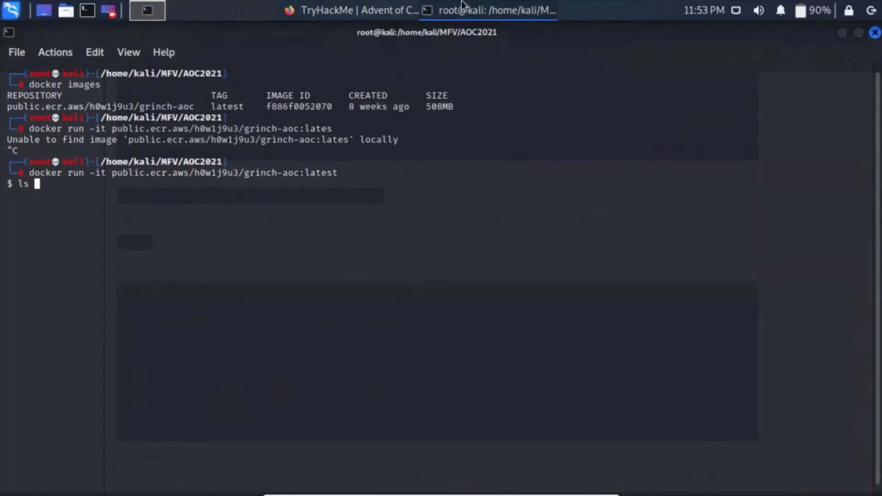
pyautogui.write('-ls')
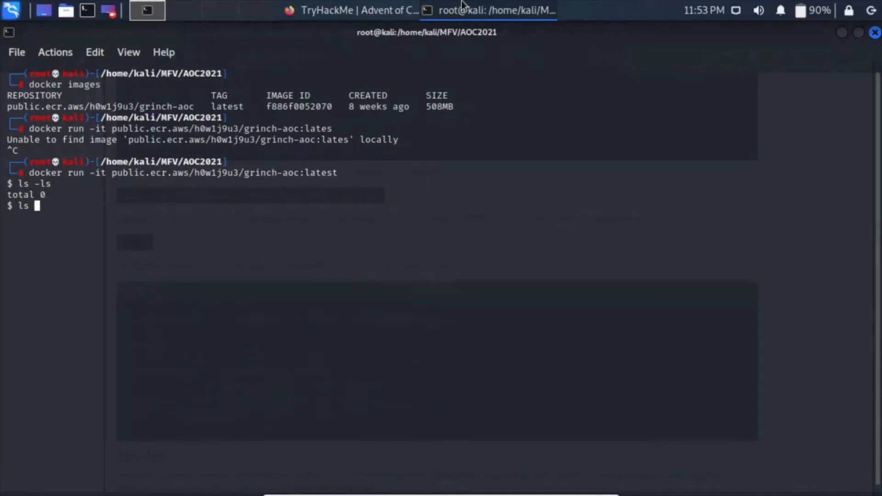
pyautogui.write('-la')
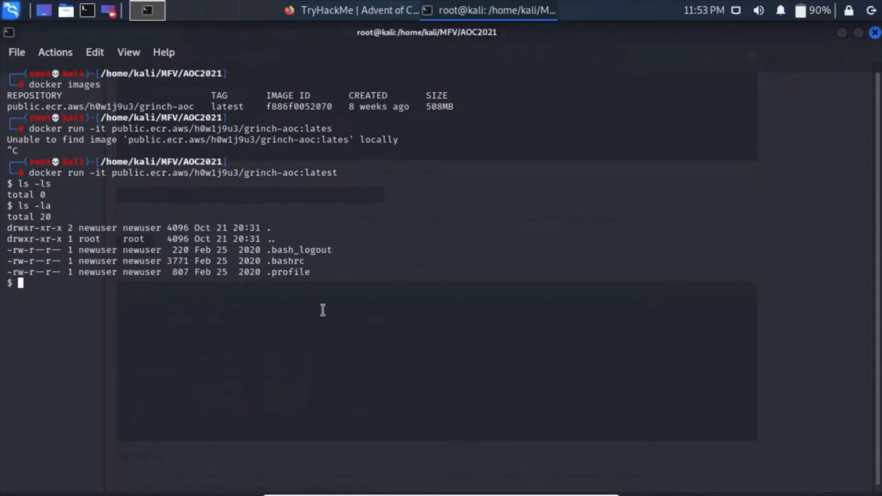
pyautogui.moveTo(302, 267)
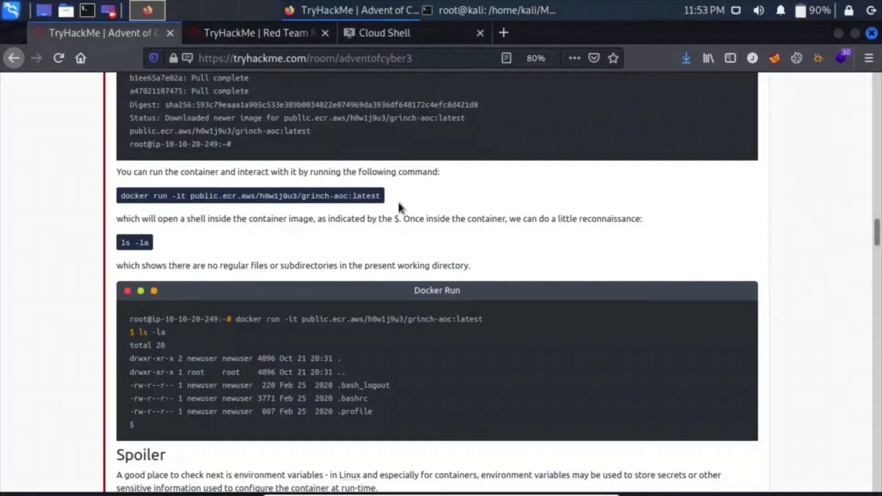
# Step: Scroll to the Spoiler section and select the printenv command for copying
pyautogui.scroll(-3)
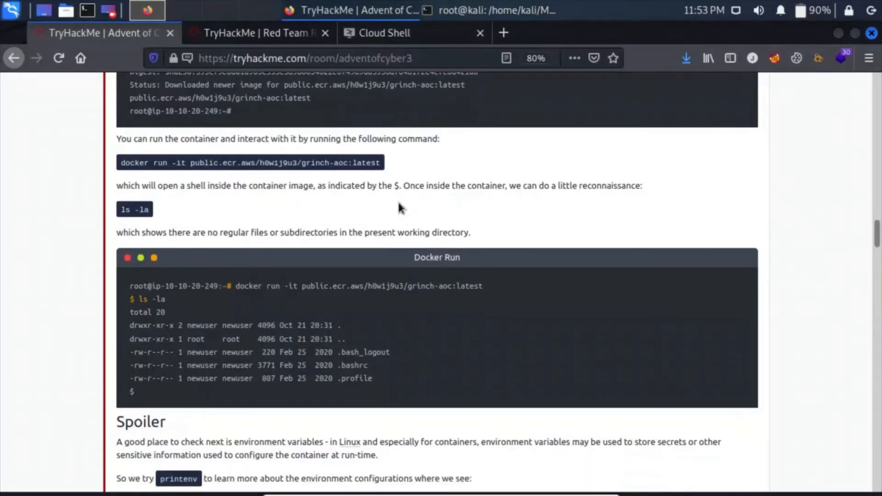
pyautogui.scroll(-3)
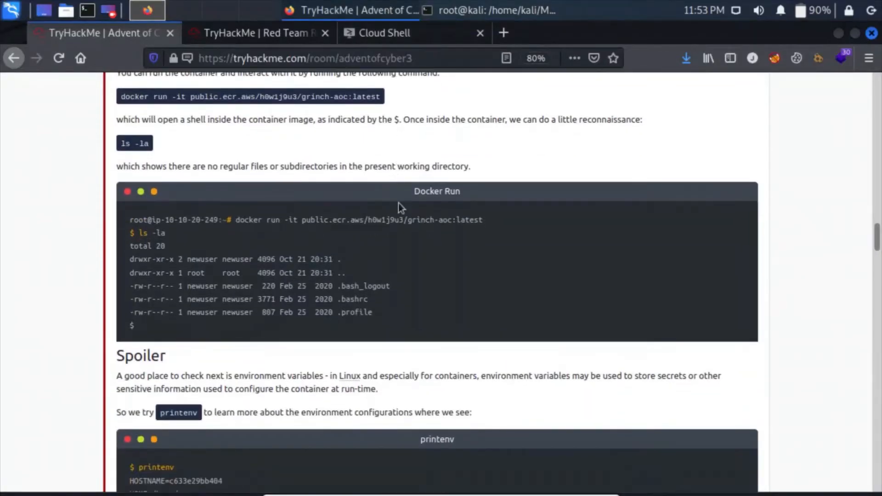
pyautogui.scroll(-3)
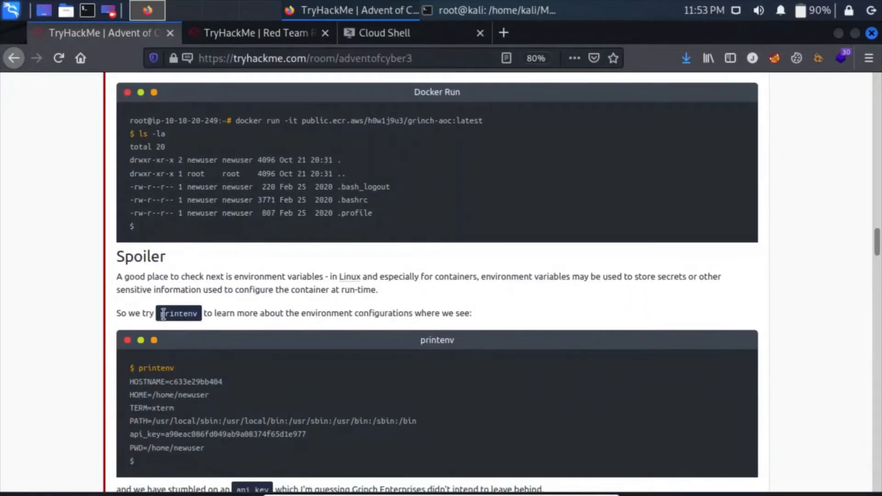
pyautogui.doubleClick(178, 313)
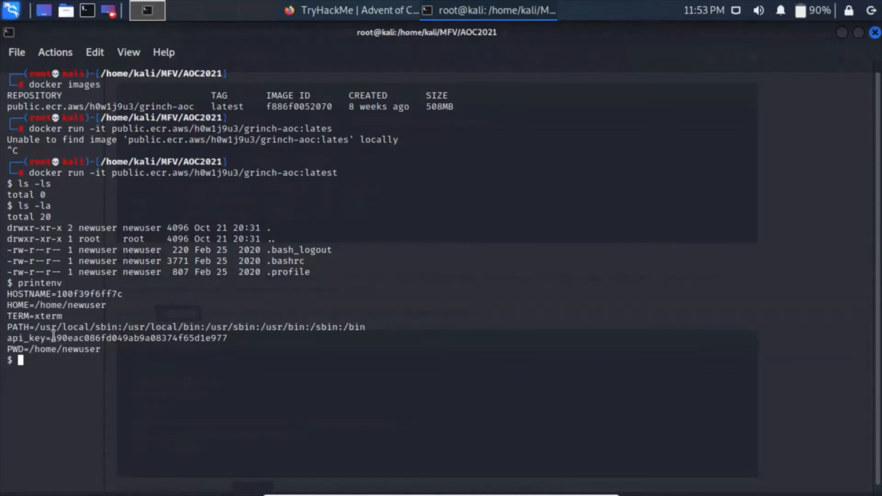
pyautogui.moveTo(41, 356)
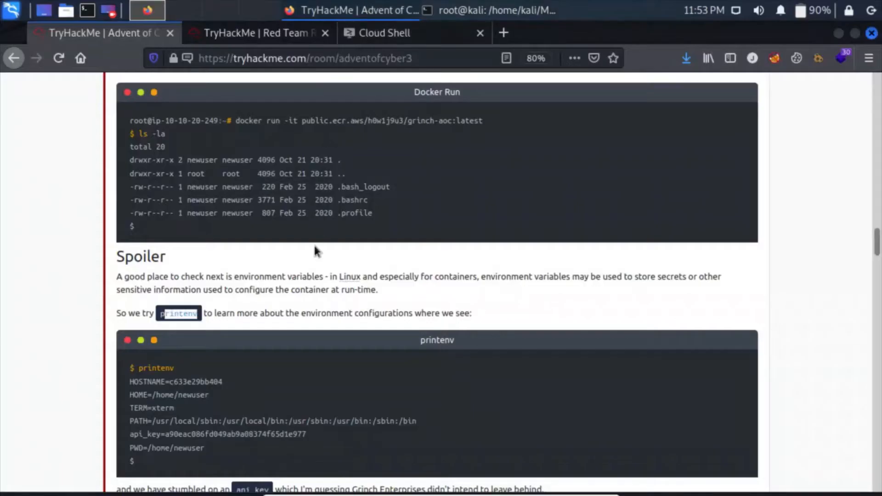
# Step: Scroll to the Bonus Challenge numbered steps, then switch over to the terminal
pyautogui.scroll(-3)
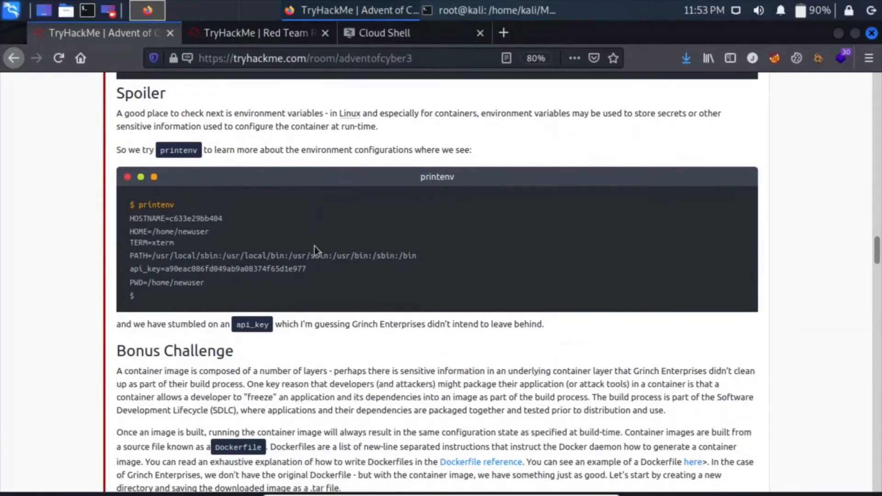
pyautogui.scroll(-3)
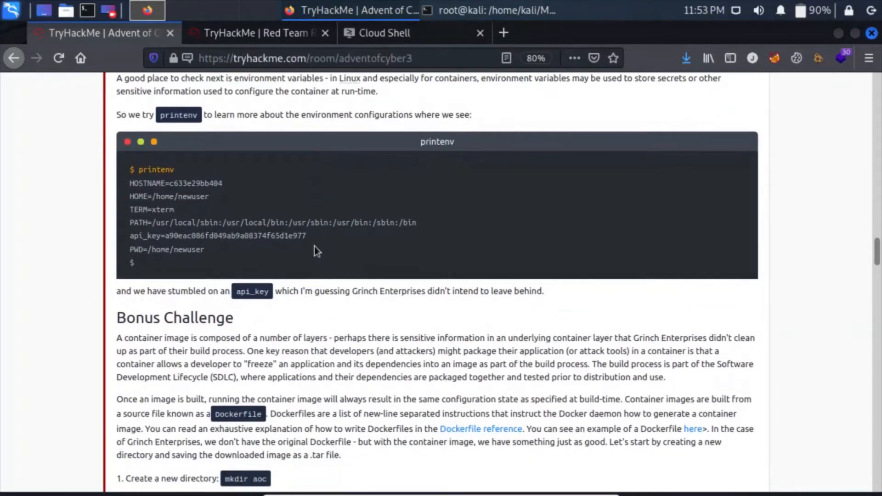
pyautogui.scroll(-3)
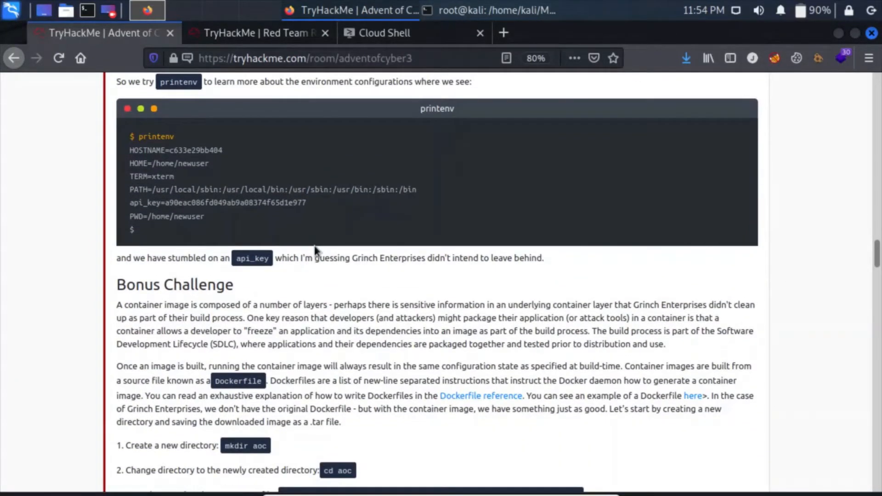
pyautogui.scroll(-3)
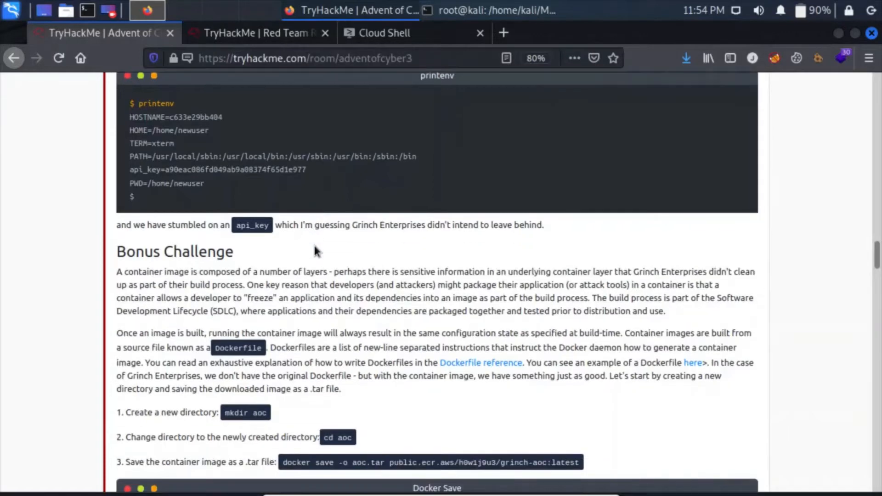
pyautogui.scroll(-3)
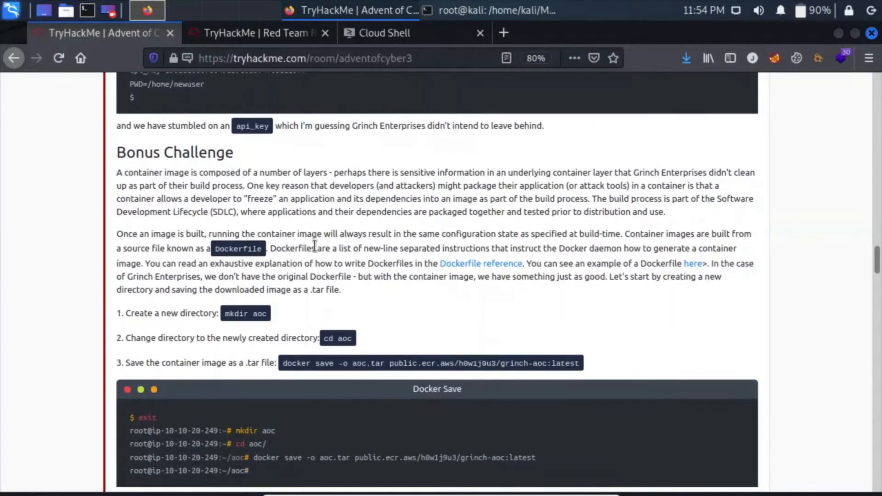
pyautogui.scroll(-3)
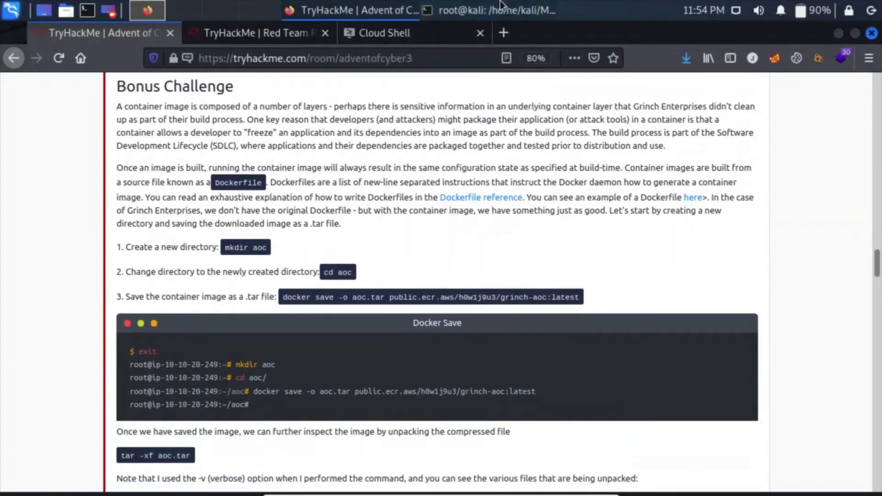
pyautogui.click(496, 10)
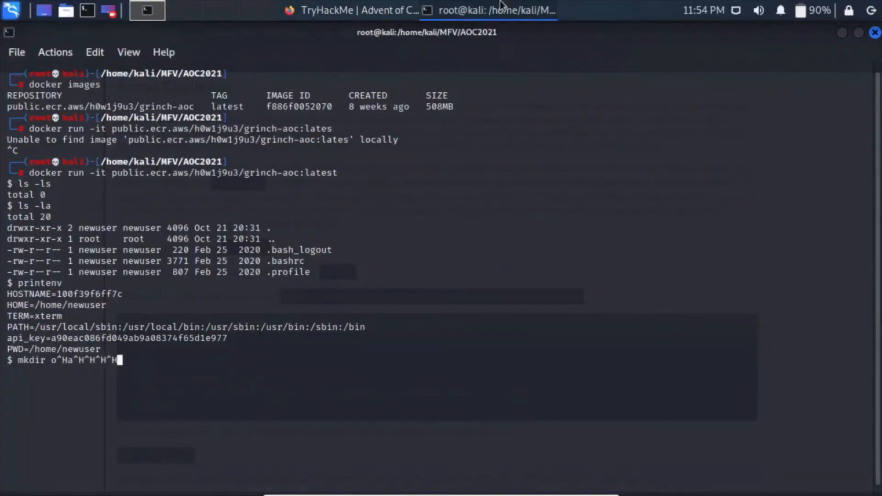
# Step: Cancel the garbled mkdir, exit the container shell and start mkdir for the aoc directory
pyautogui.press('ctrl+c')
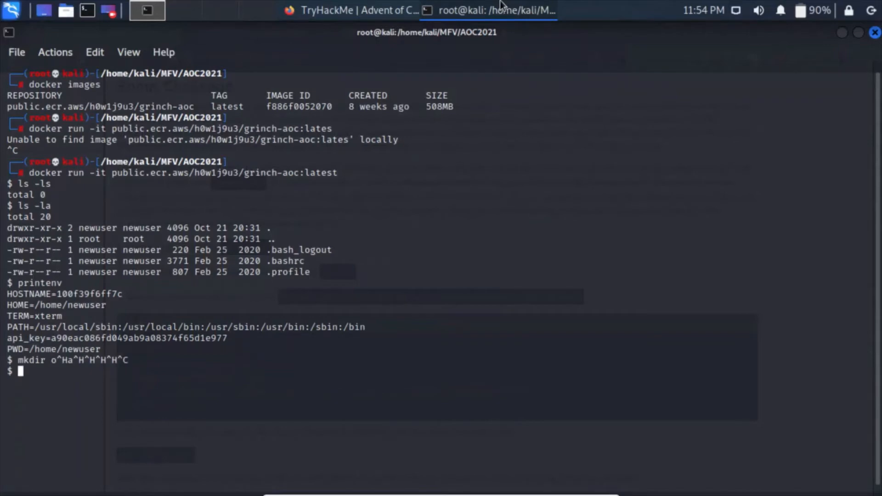
pyautogui.write('exit')
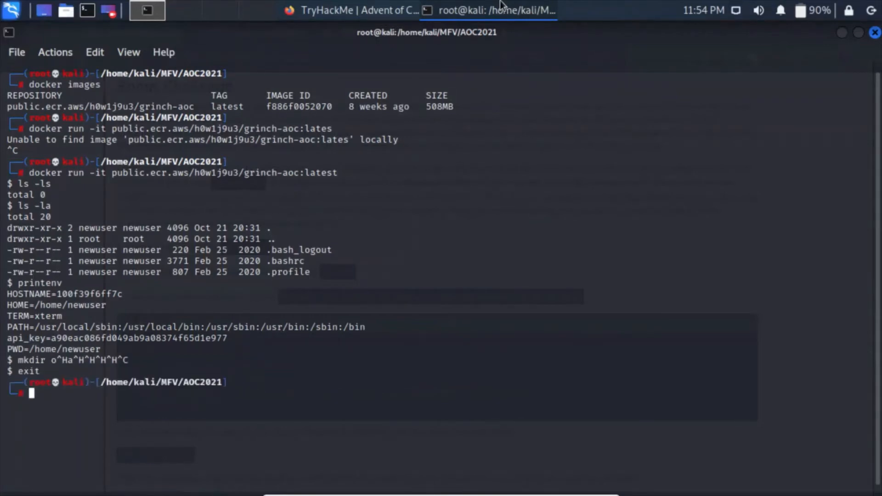
pyautogui.write('mkdir ao')
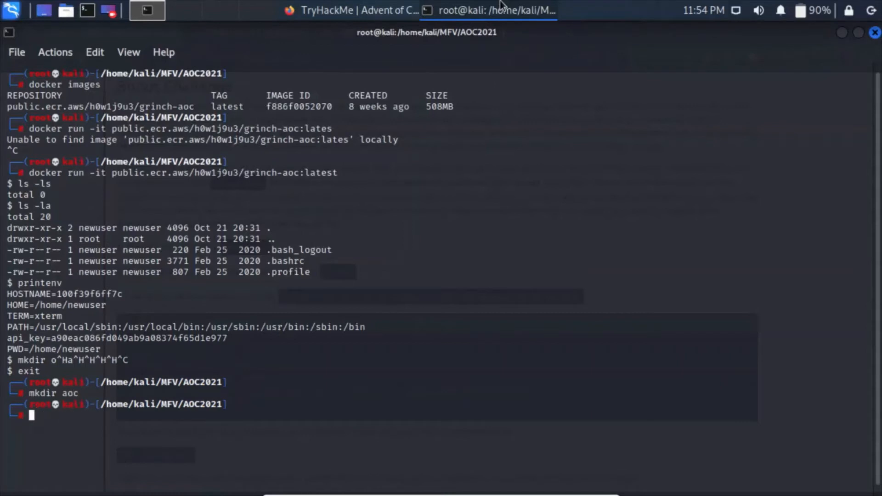
# Step: Change into the aoc directory and scroll the Bonus Challenge to the docker save and tar -xf steps
pyautogui.write('cd aoc')
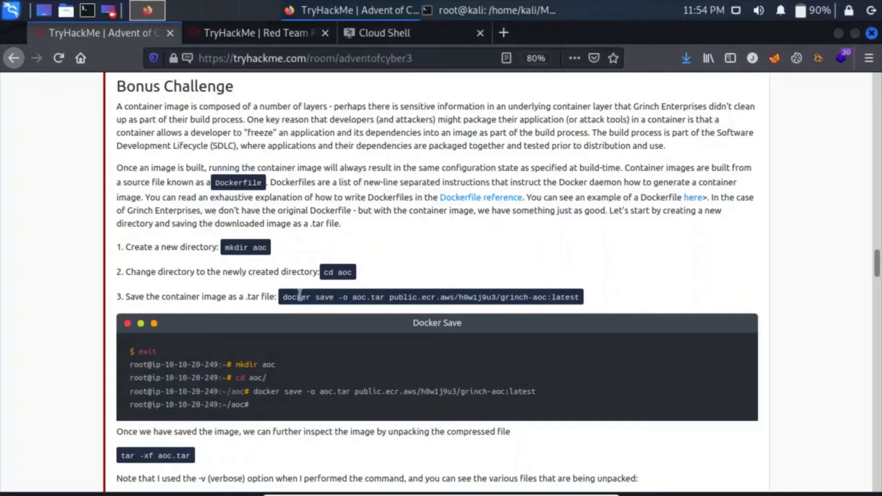
pyautogui.moveTo(419, 204)
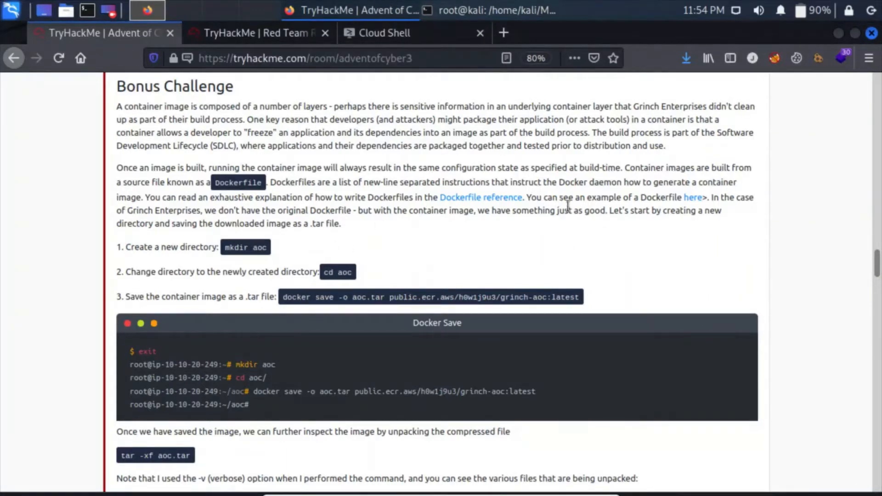
pyautogui.moveTo(684, 211)
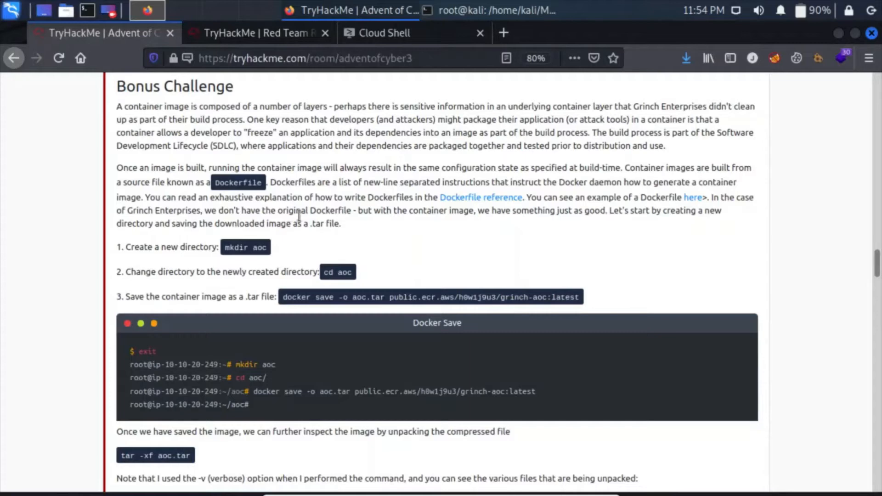
pyautogui.moveTo(595, 281)
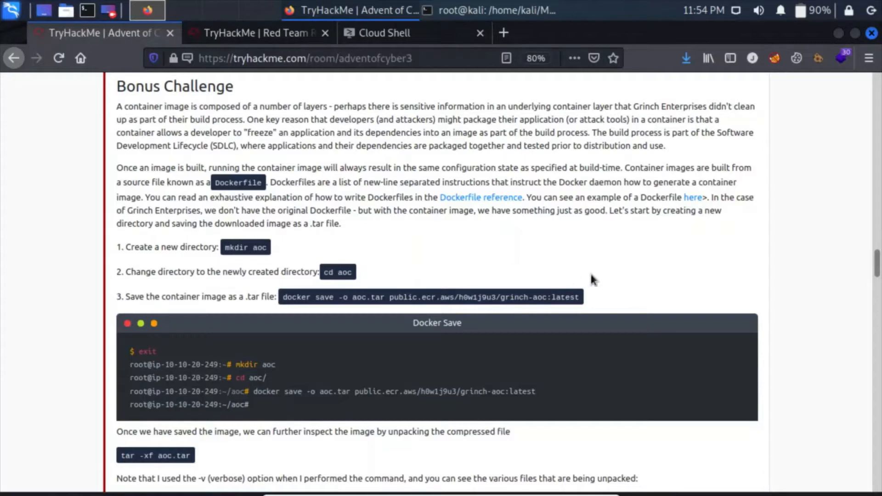
pyautogui.moveTo(325, 291)
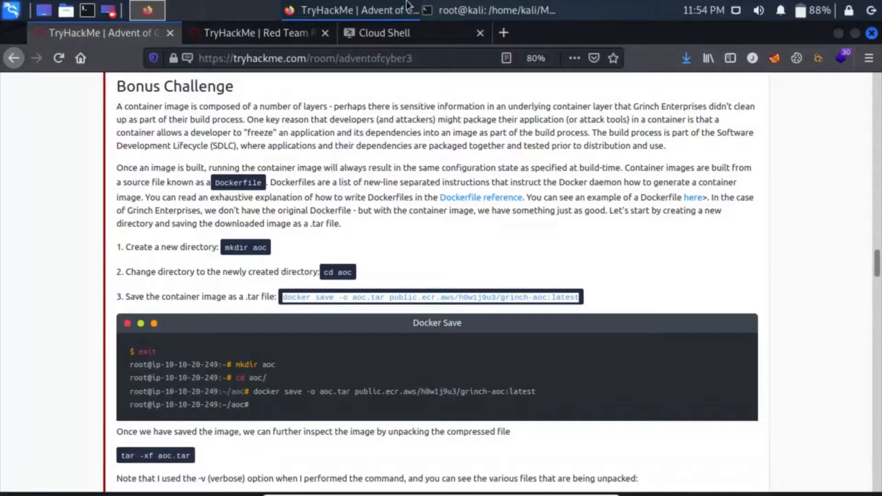
pyautogui.scroll(-3)
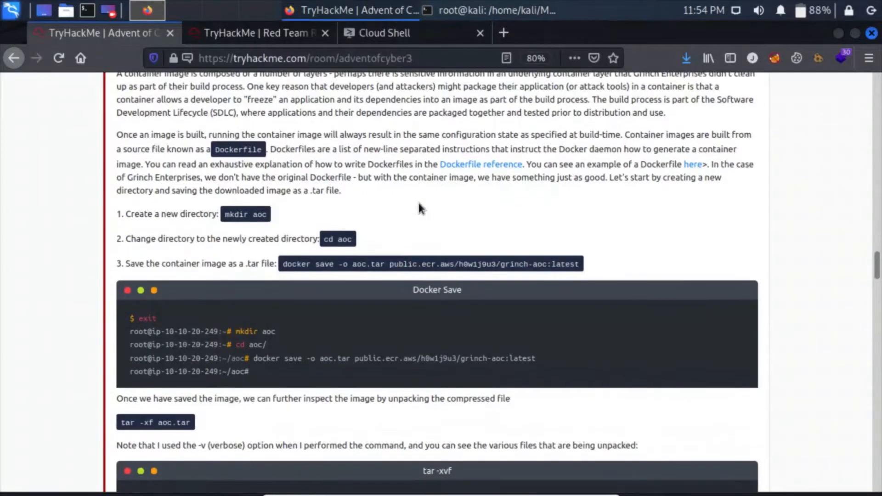
pyautogui.scroll(-3)
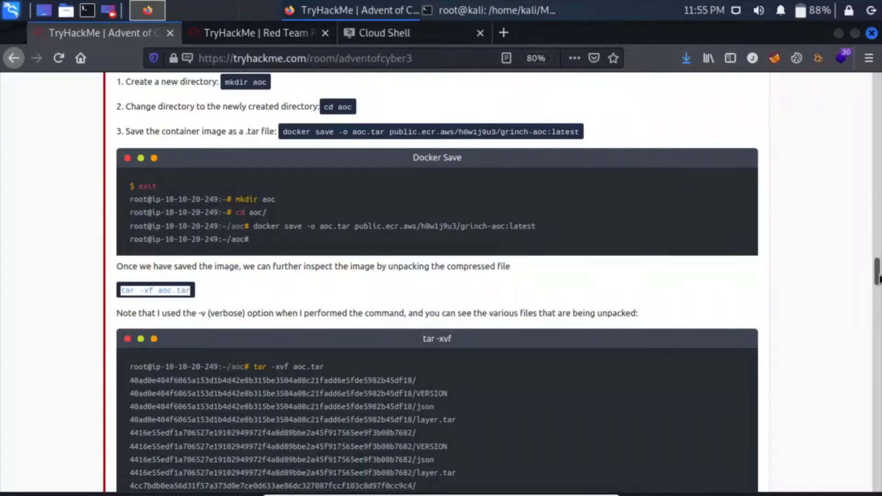
# Step: Answer the image-listing question with 'docker images' and submit it
pyautogui.scroll(-3)
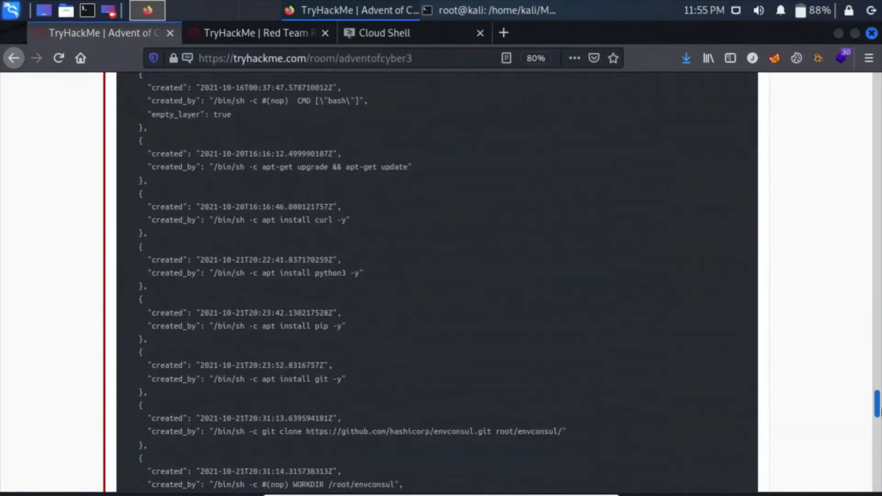
pyautogui.scroll(-3)
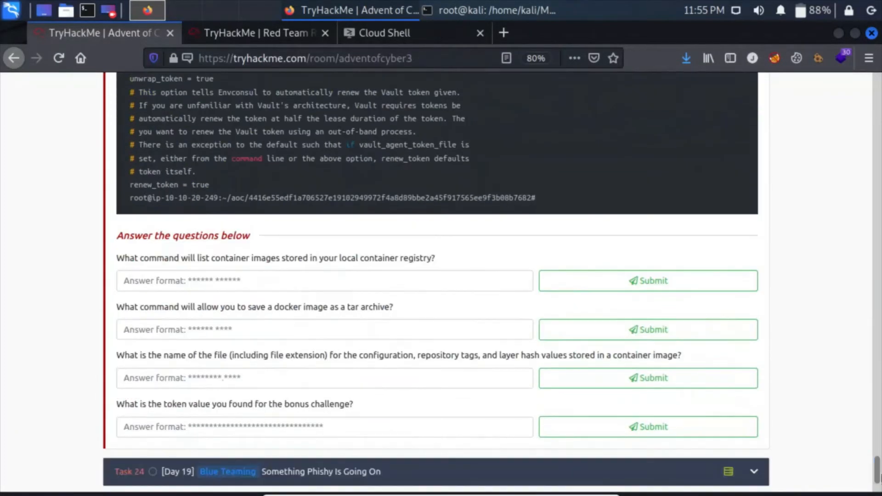
pyautogui.click(323, 281)
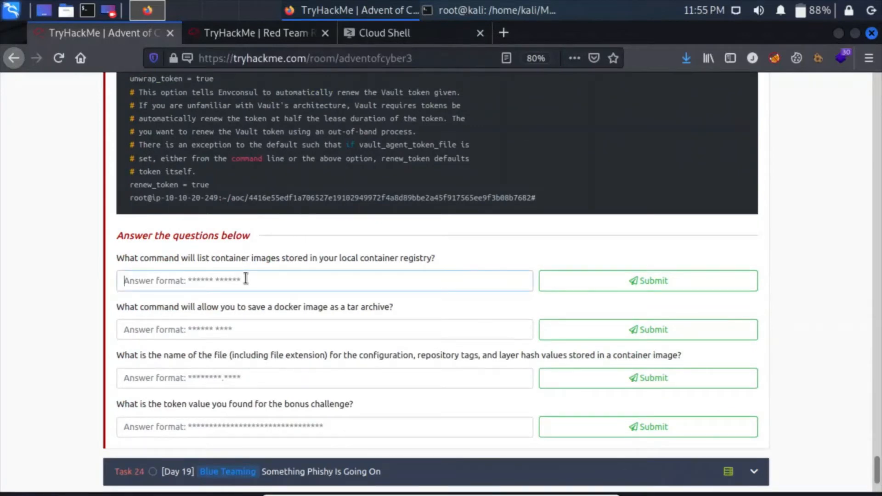
pyautogui.write('docker')
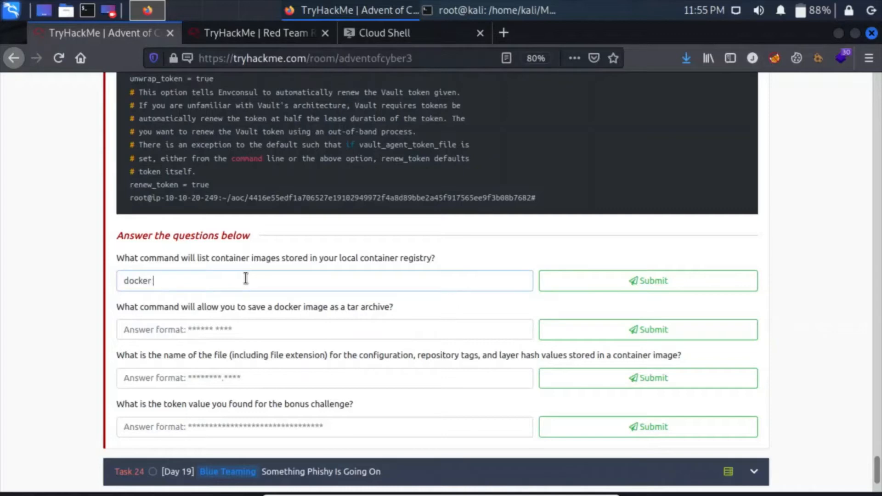
pyautogui.write('images')
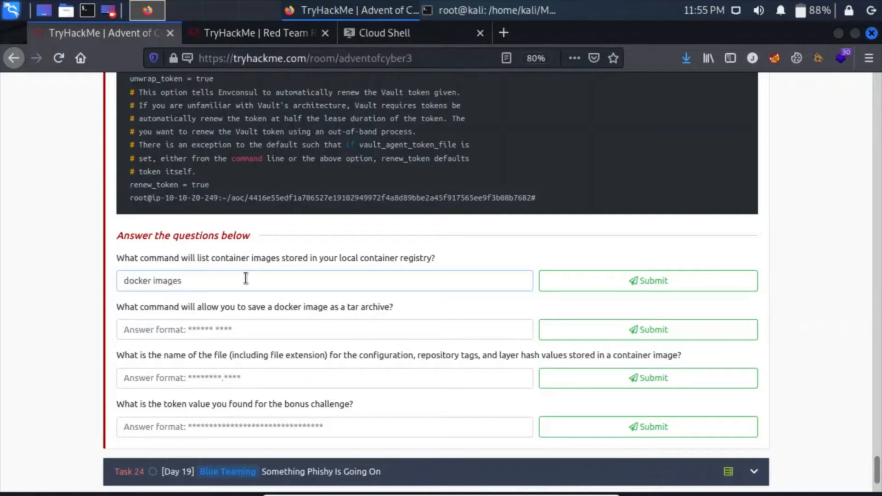
pyautogui.click(648, 281)
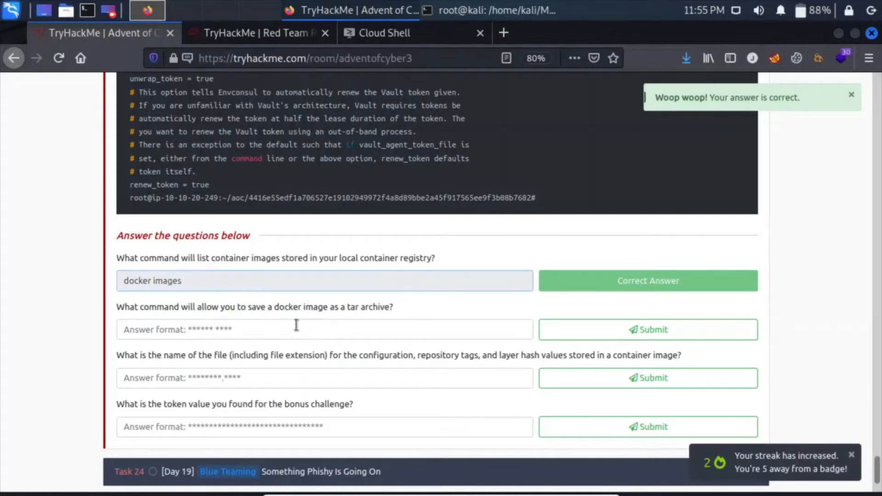
# Step: Answer the tar-archive question with 'docker save' and submit it
pyautogui.write('docker sa')
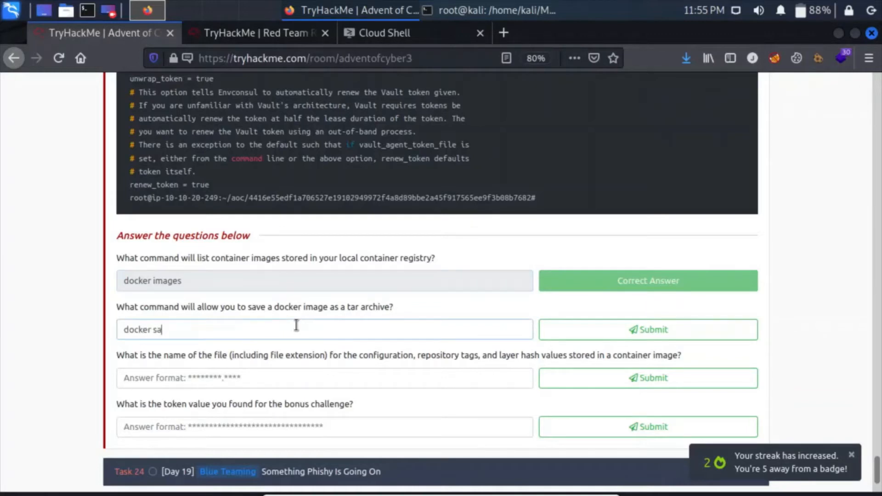
pyautogui.click(648, 329)
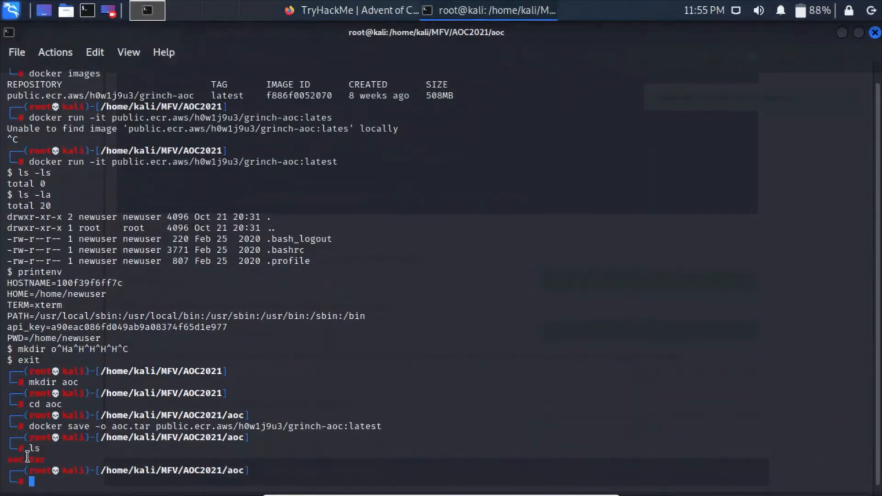
# Step: Unpack the image with tar -xf aoc.tar, then return to the Day 18 questions
pyautogui.write('tar -xf aoc.tar')
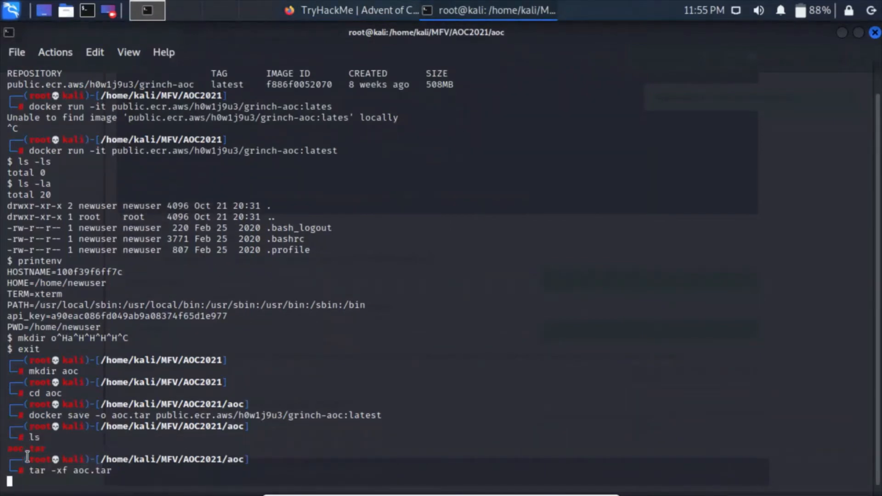
pyautogui.click(359, 11)
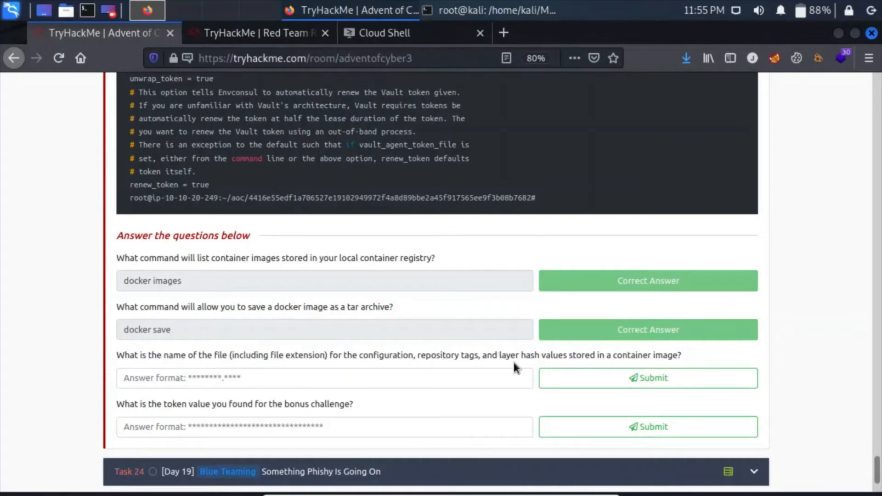
pyautogui.moveTo(811, 405)
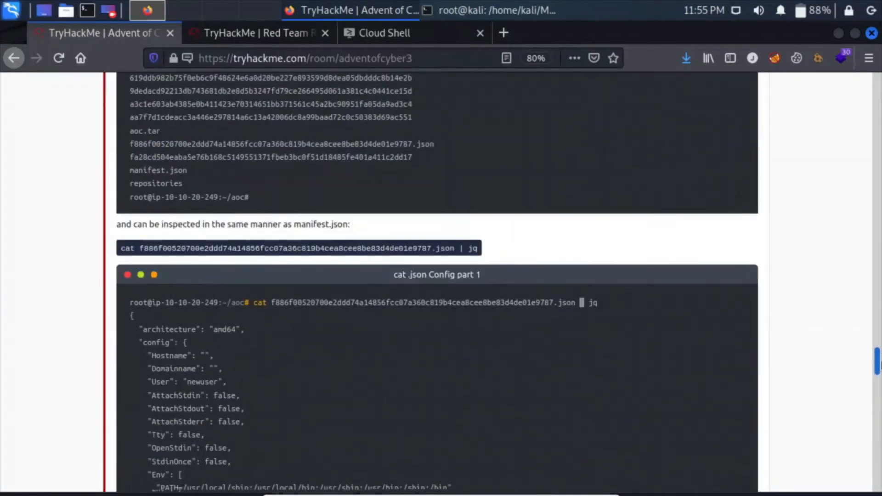
# Step: Select the 'apt install jq -y' snippet in the Day 18 walkthrough to reuse it
pyautogui.scroll(-3)
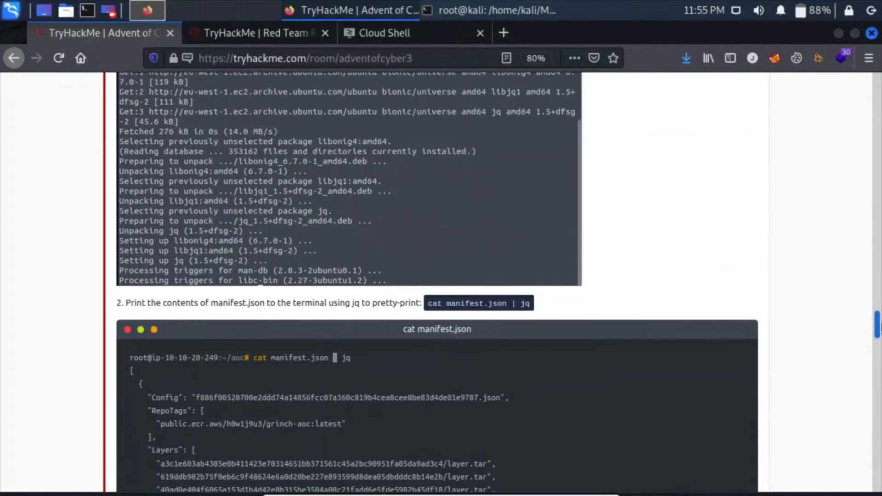
pyautogui.scroll(-3)
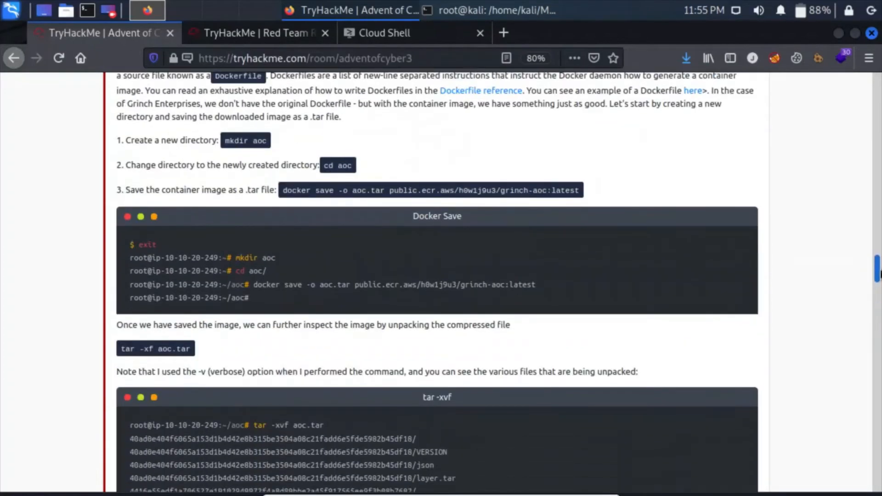
pyautogui.scroll(-3)
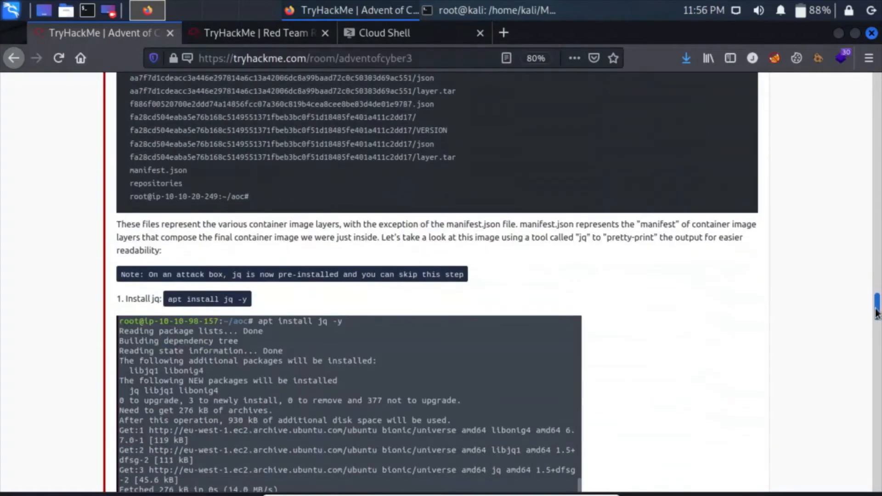
pyautogui.scroll(-3)
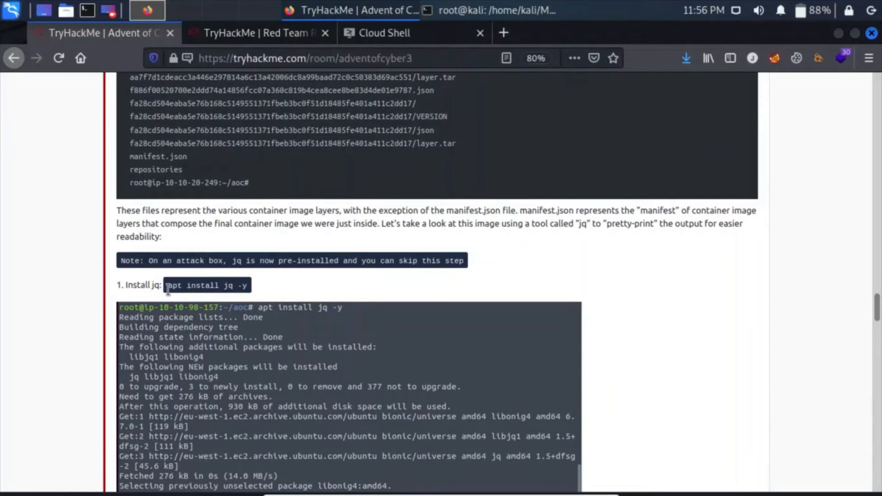
pyautogui.moveTo(167, 285); pyautogui.dragTo(254, 285)
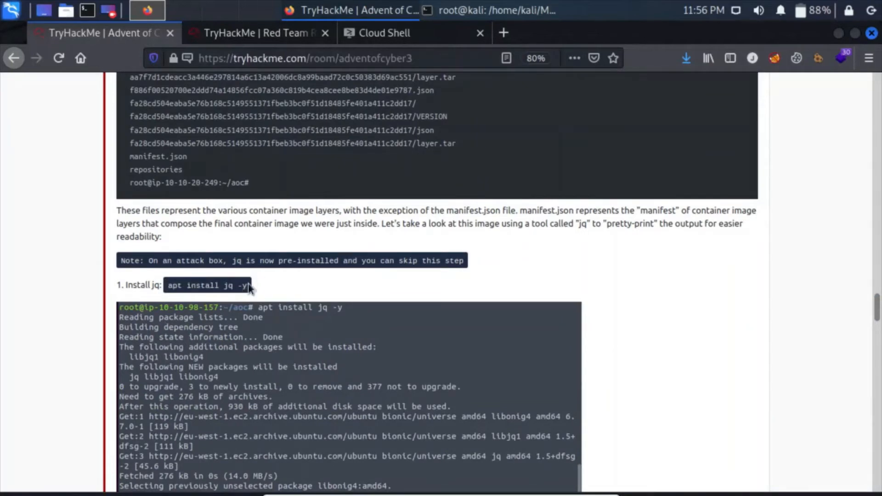
pyautogui.doubleClick(207, 285)
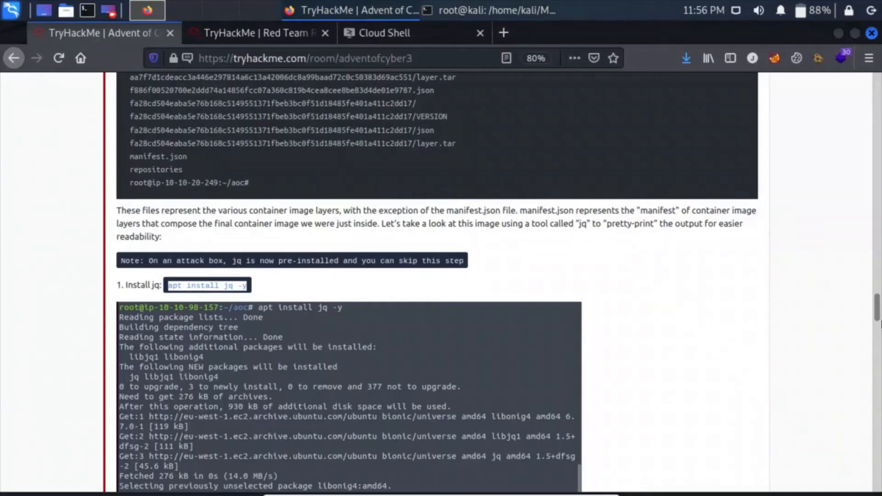
pyautogui.scroll(-3)
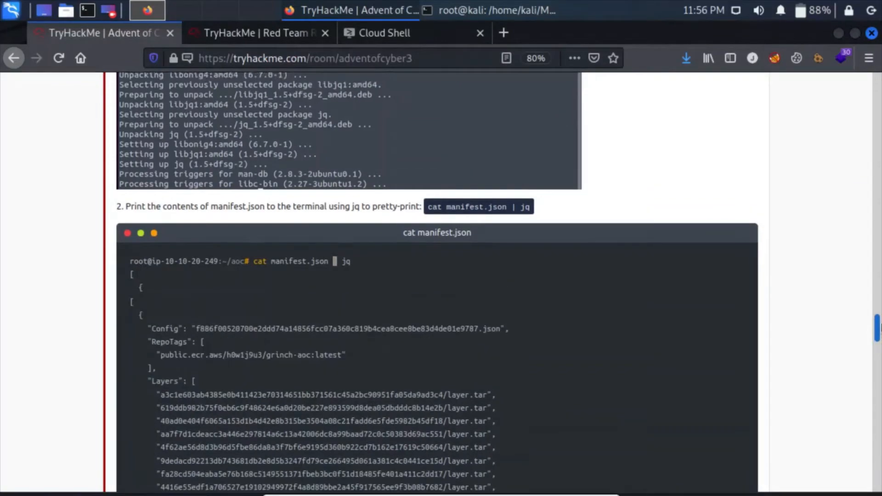
pyautogui.scroll(-3)
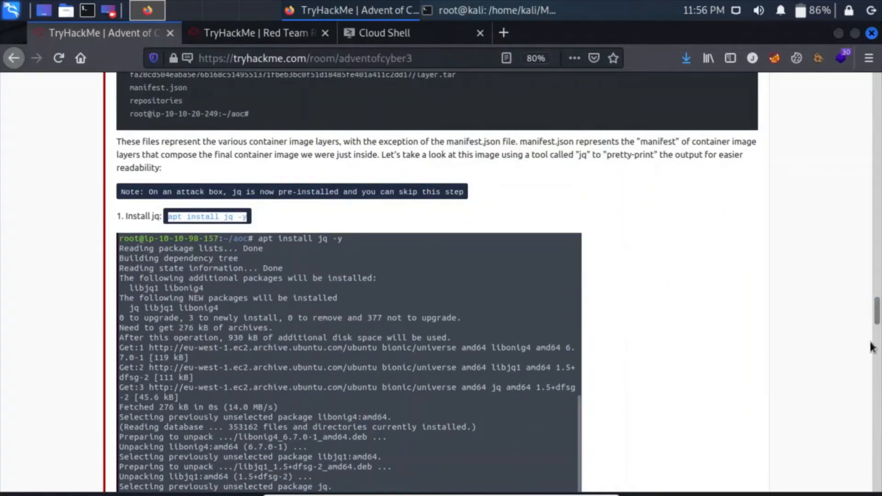
pyautogui.scroll(-3)
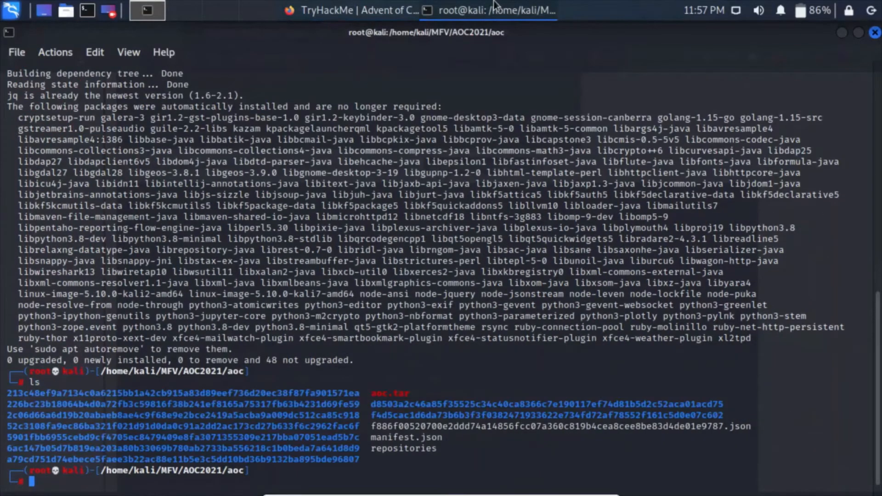
# Step: Run 'cat manifest.json | jq' in the aoc folder to show the grinch-aoc Config, RepoTags and layers
pyautogui.write('cat manifest.json | jq')
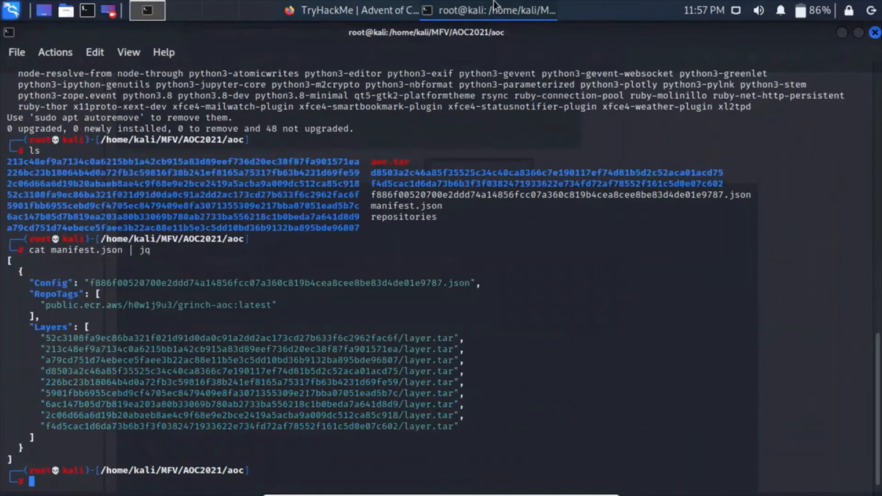
pyautogui.moveTo(122, 256)
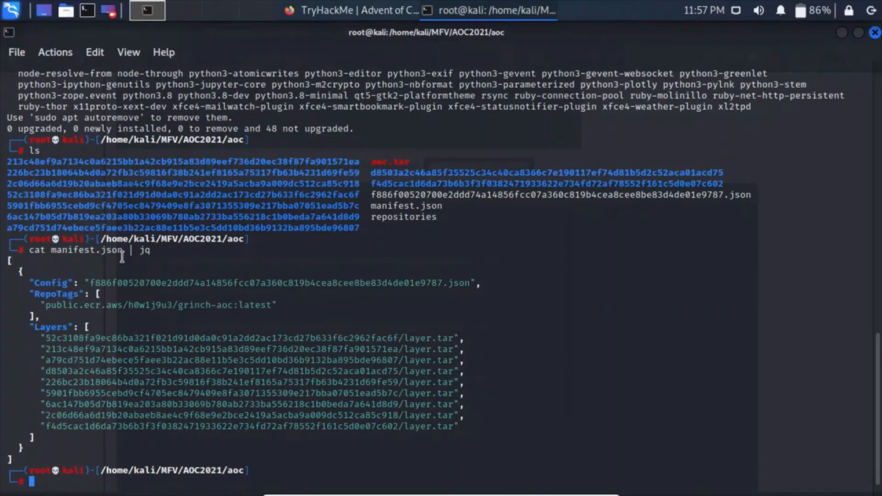
pyautogui.moveTo(67, 327)
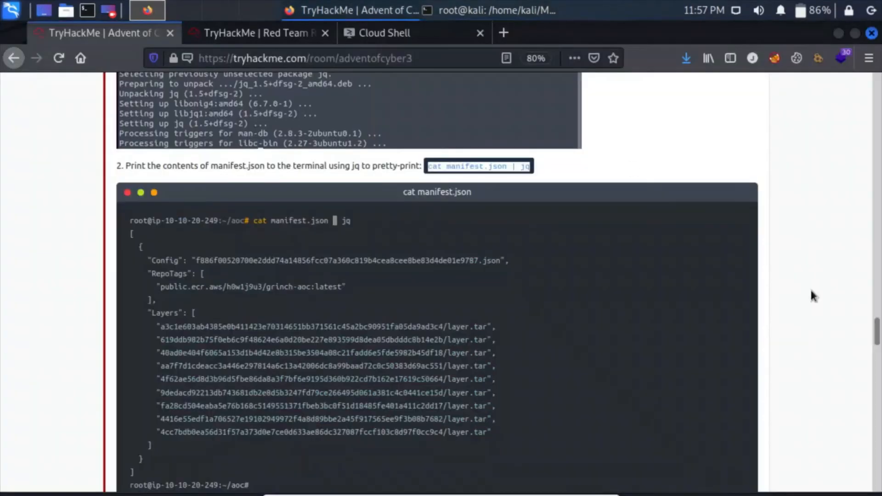
pyautogui.scroll(-3)
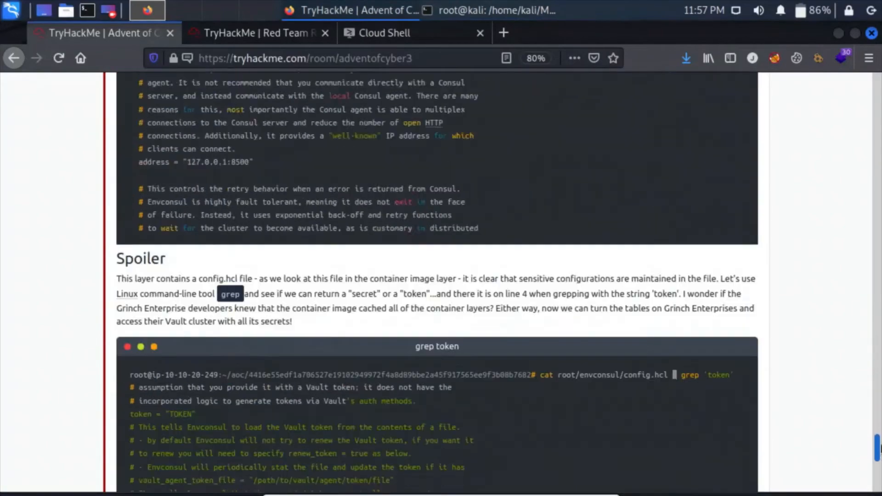
pyautogui.scroll(-3)
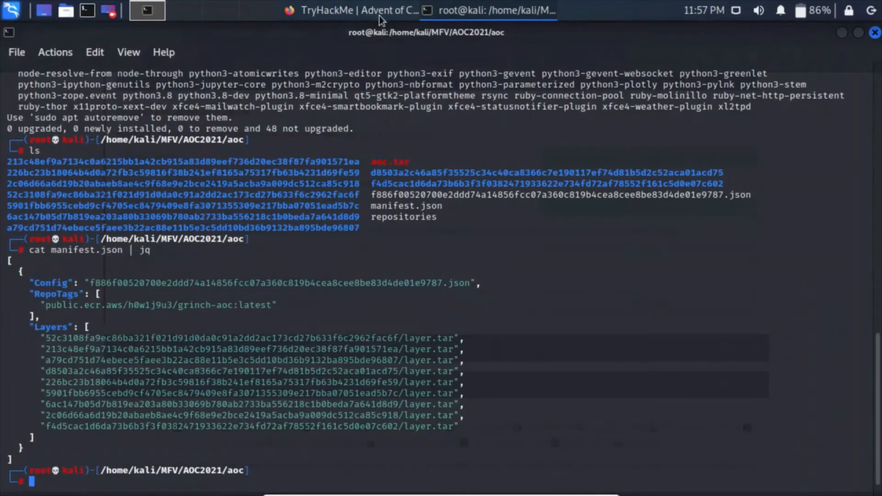
# Step: Submit manifest.json as the container image configuration file answer
pyautogui.click(146, 10)
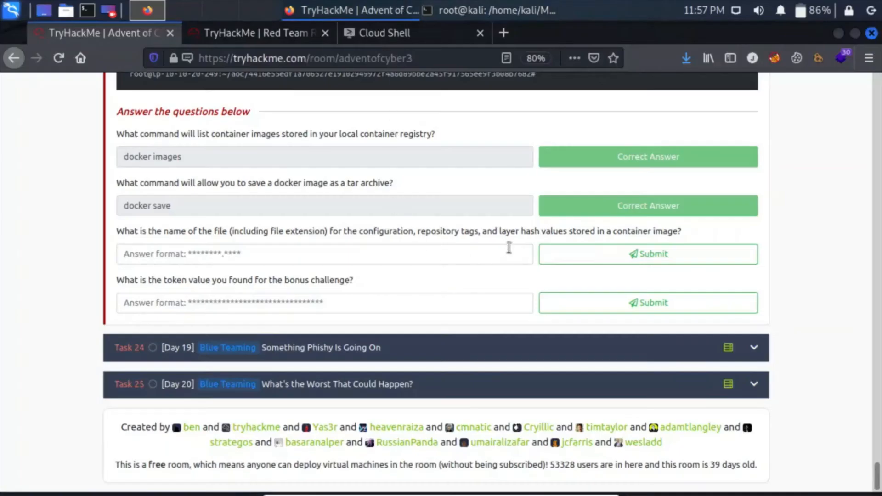
pyautogui.moveTo(422, 235)
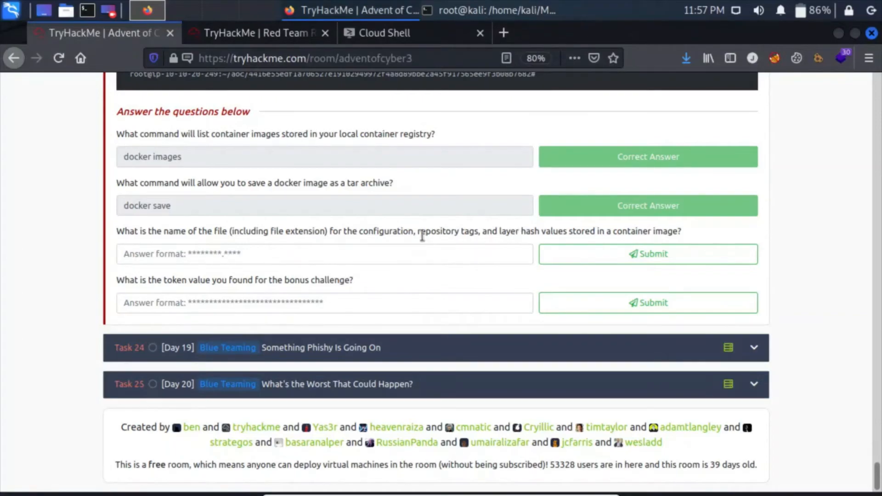
pyautogui.click(147, 10)
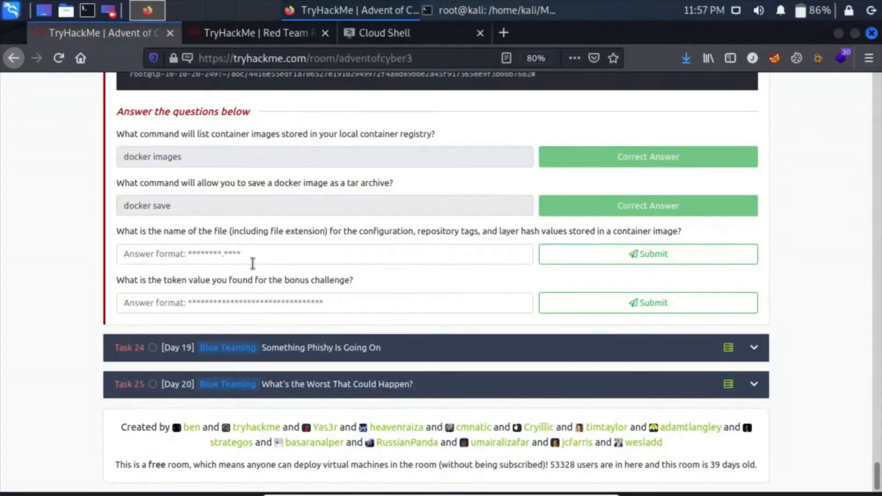
pyautogui.write('manifest.')
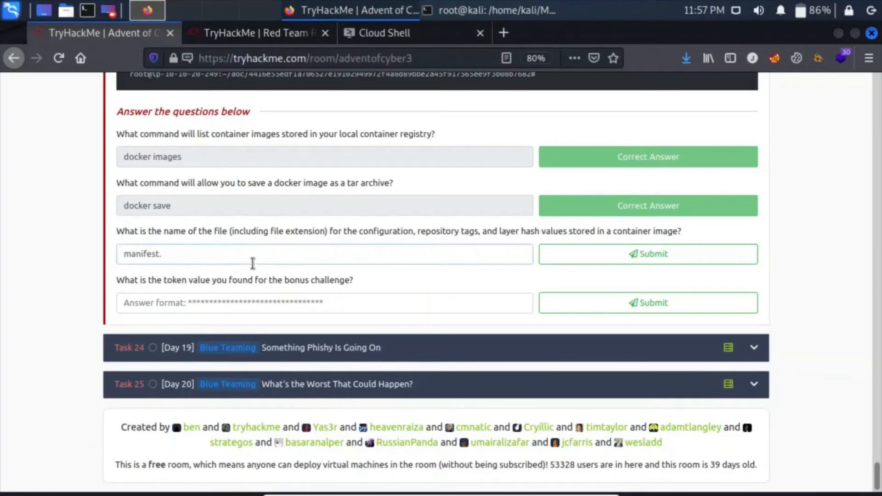
pyautogui.write('json')
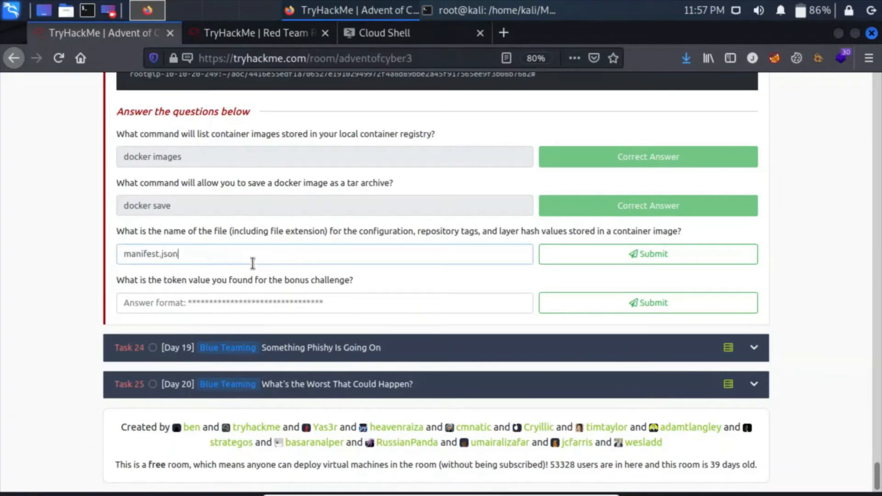
pyautogui.click(648, 254)
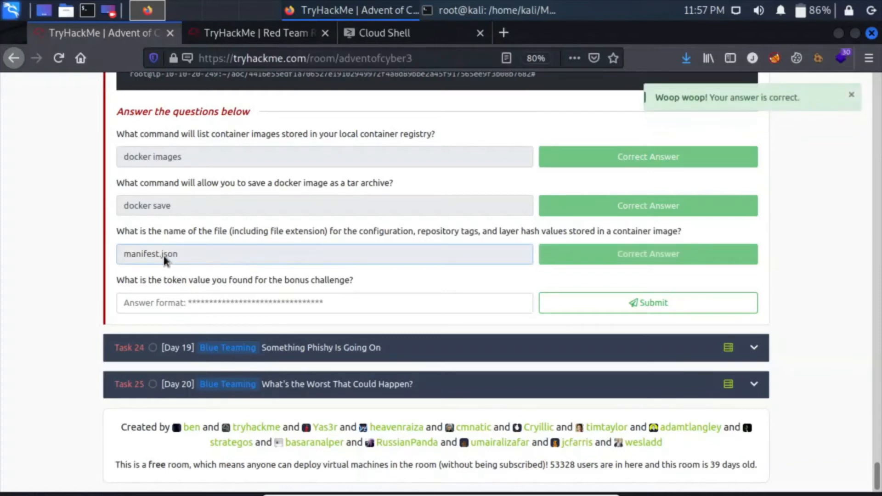
pyautogui.moveTo(177, 252)
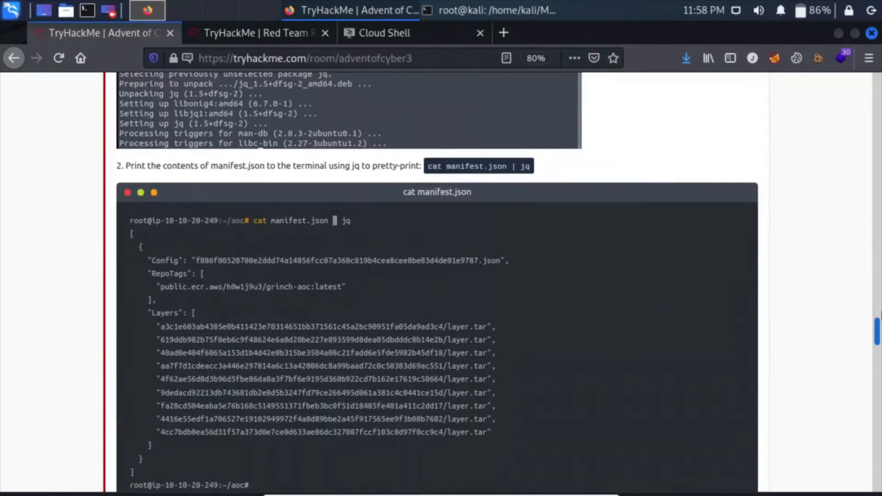
pyautogui.scroll(-3)
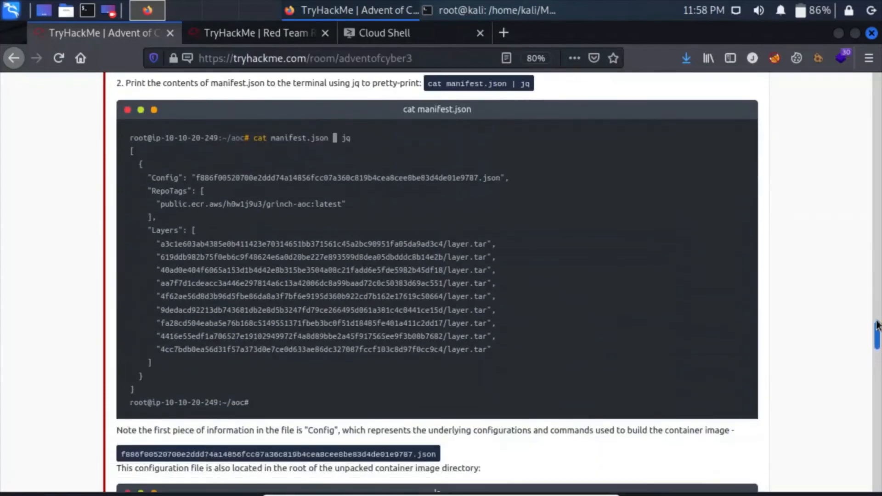
pyautogui.scroll(-3)
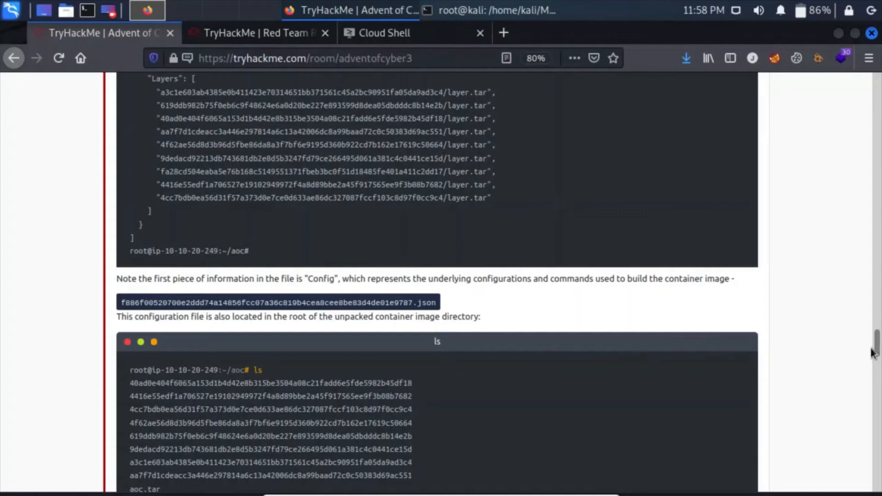
pyautogui.moveTo(551, 372)
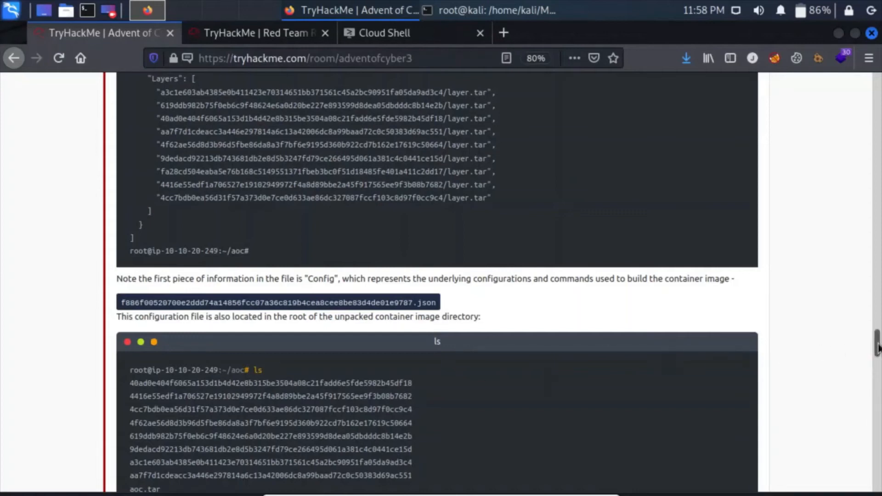
pyautogui.scroll(-3)
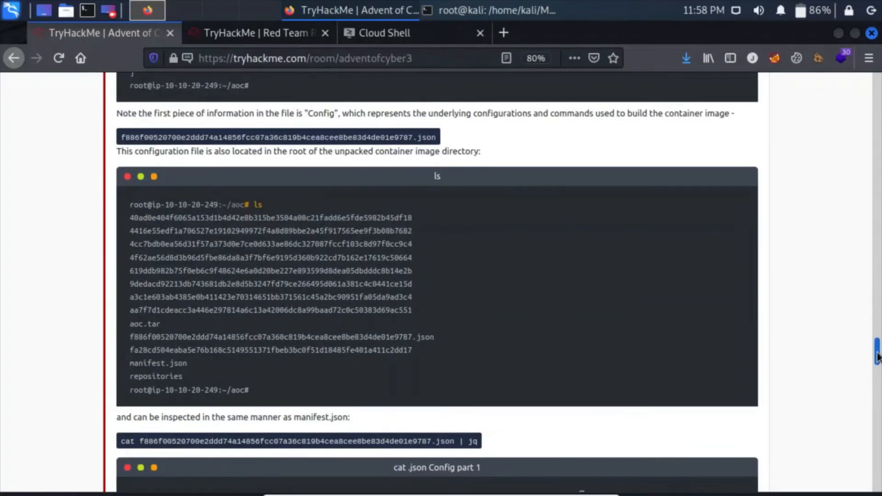
pyautogui.scroll(-3)
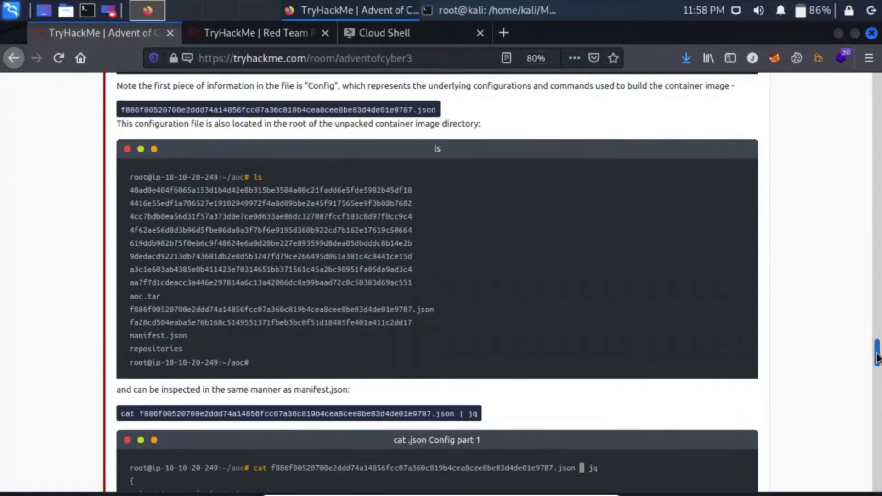
pyautogui.scroll(-3)
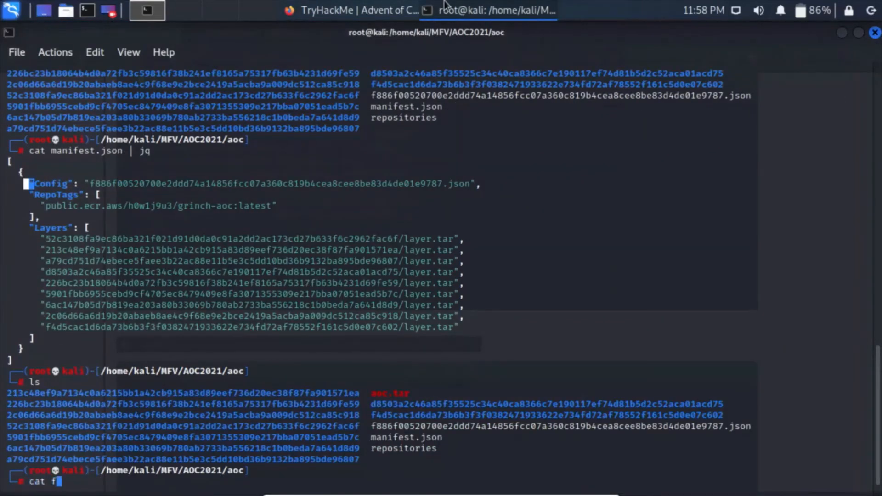
# Step: Enter 'cat f886f00520700e2ddd74a14856fcc07a360c819b4cea8cee8be83d4de01e9787.json | jq' at the prompt
pyautogui.write('886f00520700e2ddd74a14856fcc07a360c819b4cea8cee8be83d4de01e9787.json |')
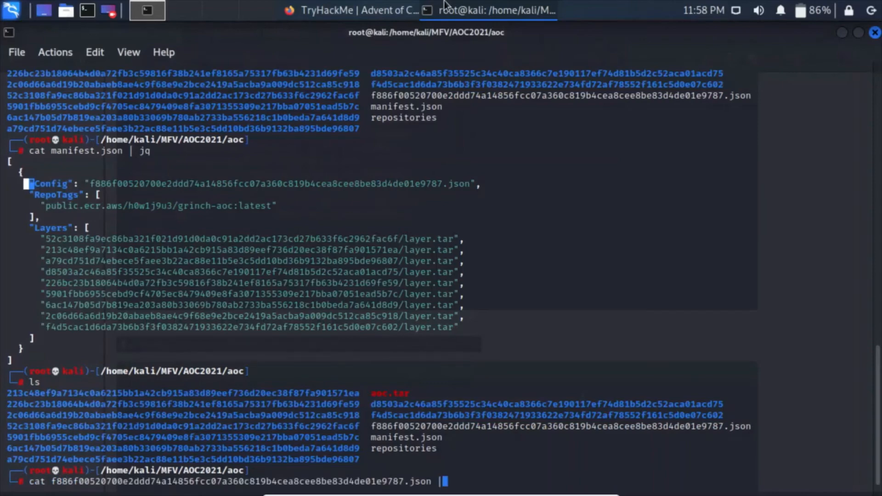
pyautogui.write('j')
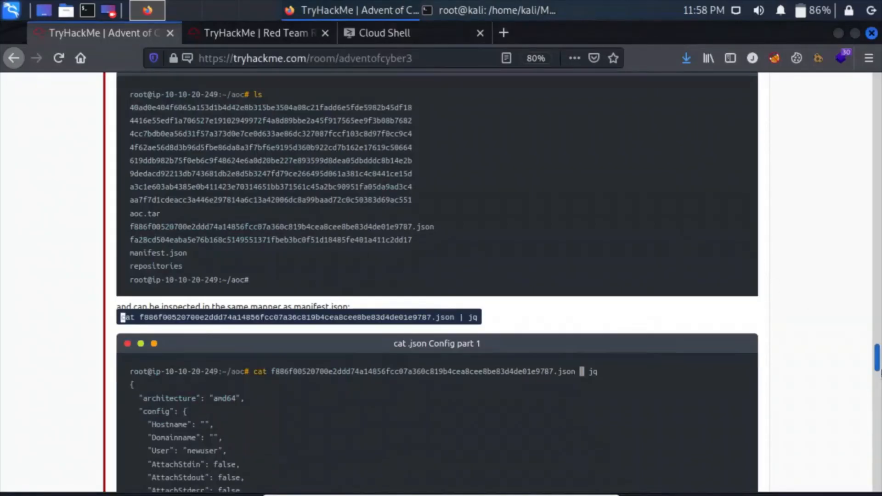
# Step: Scroll the walkthrough through the 'cat .json Config part 2' build history to the config.hcl section
pyautogui.scroll(-3)
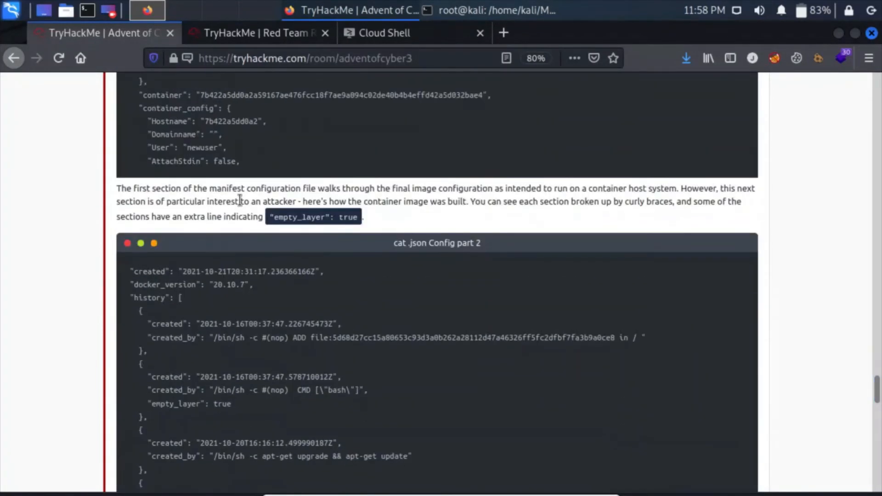
pyautogui.moveTo(358, 194)
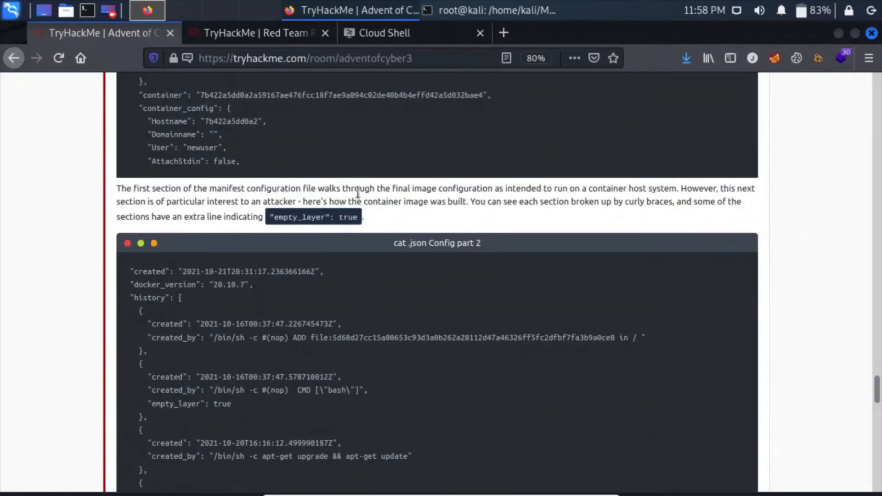
pyautogui.moveTo(535, 194)
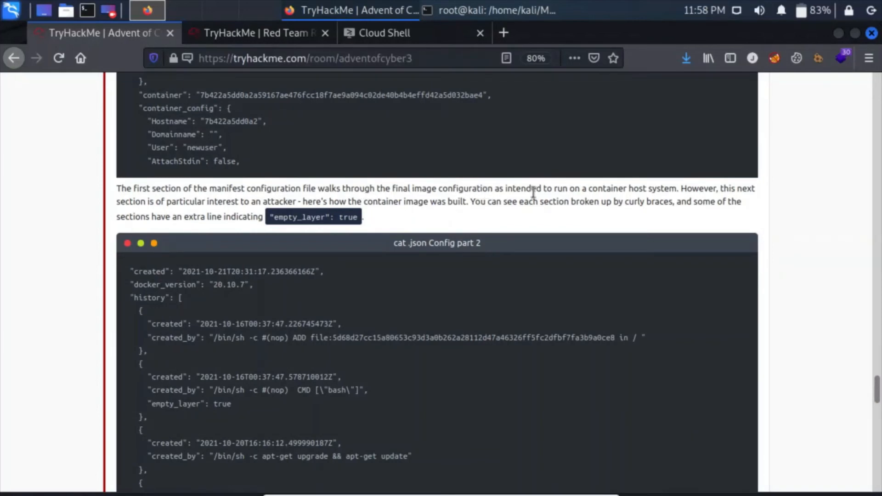
pyautogui.moveTo(618, 189)
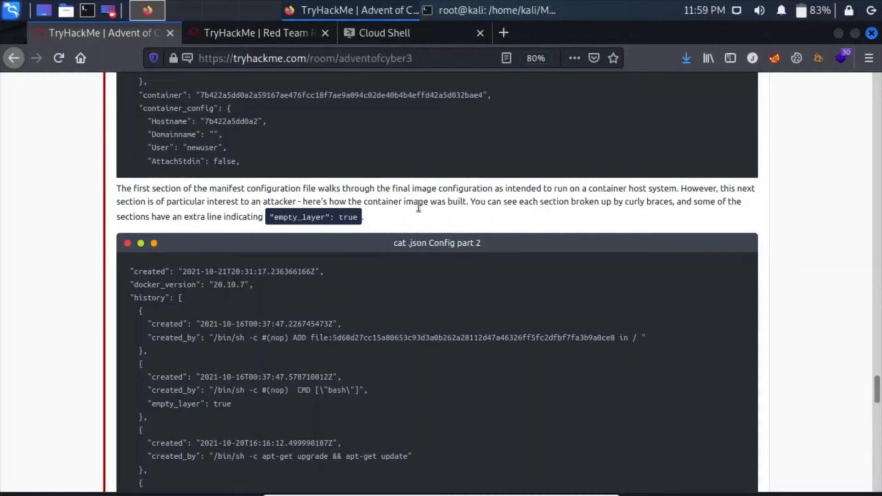
pyautogui.moveTo(673, 219)
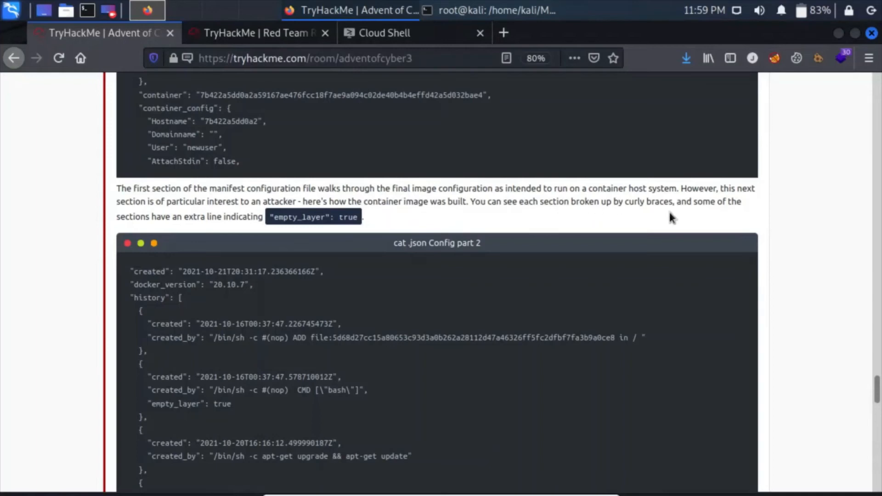
pyautogui.moveTo(142, 230)
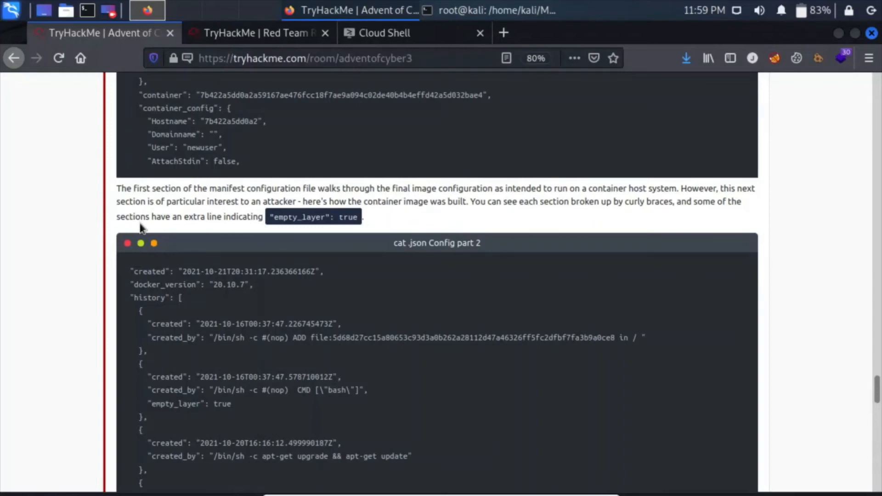
pyautogui.moveTo(270, 225)
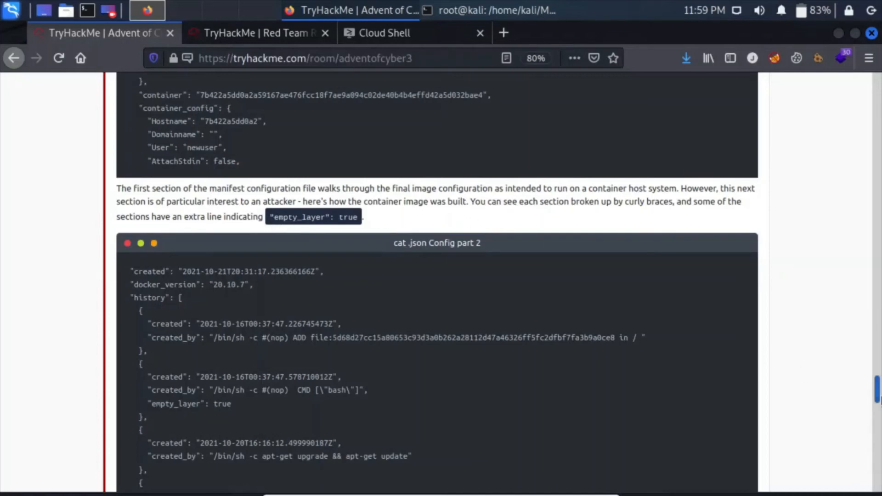
pyautogui.scroll(-3)
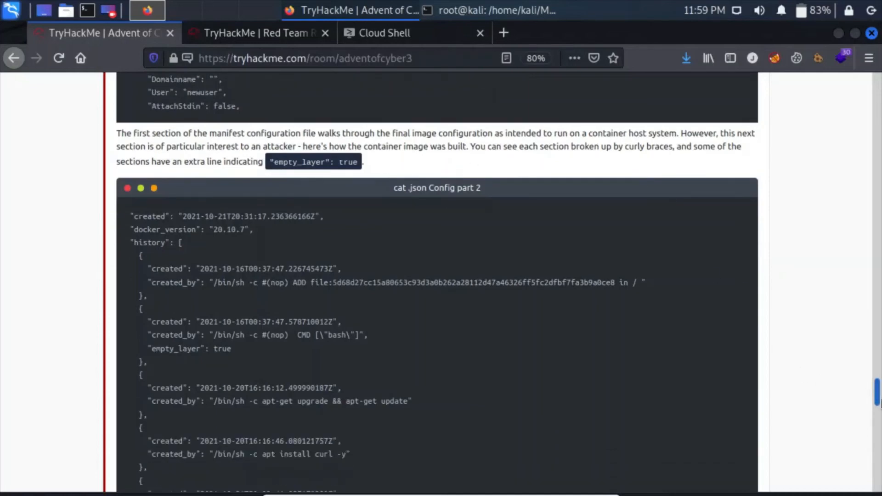
pyautogui.scroll(-3)
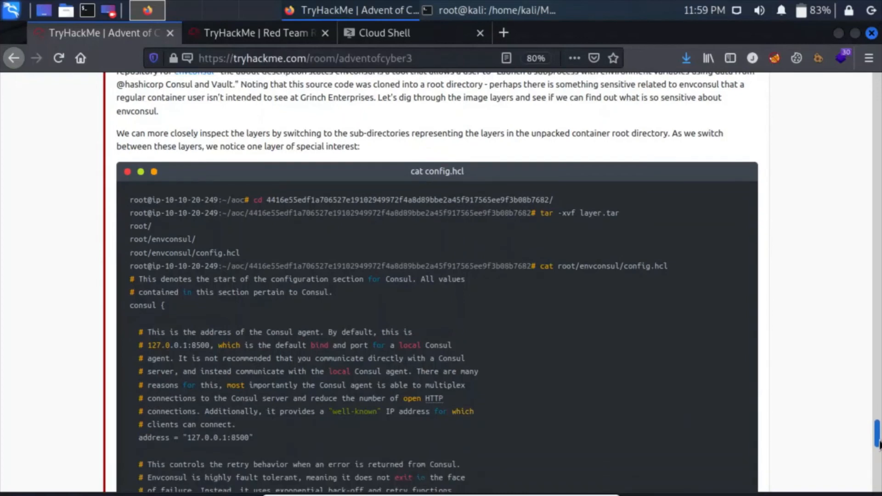
# Step: Read the config.hcl and grep token spoiler, then select 'tar -xvf layer.tar' from the code block
pyautogui.scroll(-3)
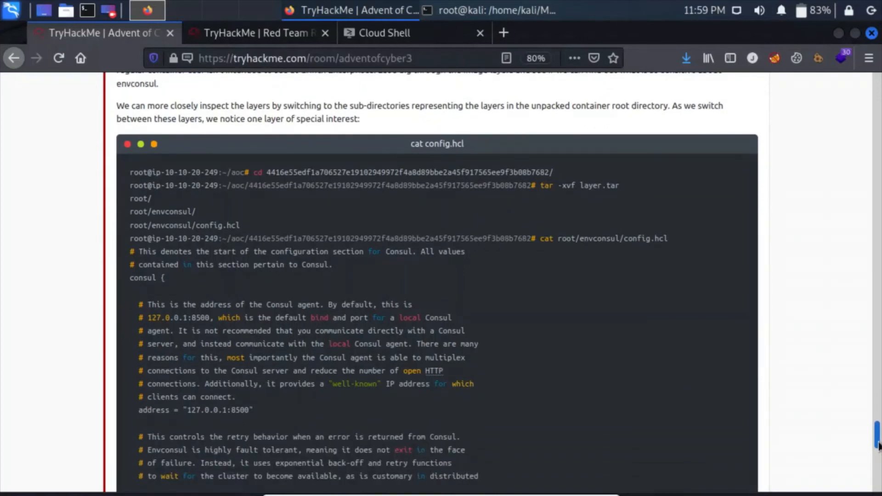
pyautogui.scroll(-3)
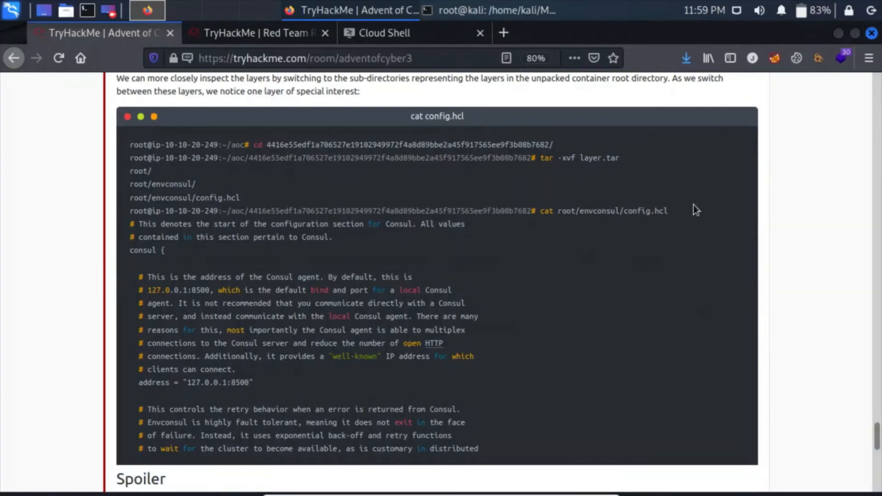
pyautogui.moveTo(698, 363)
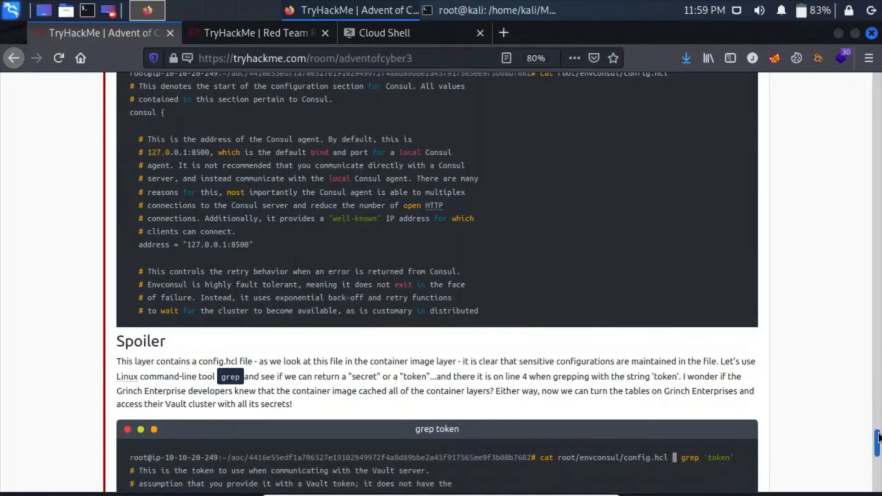
pyautogui.scroll(-3)
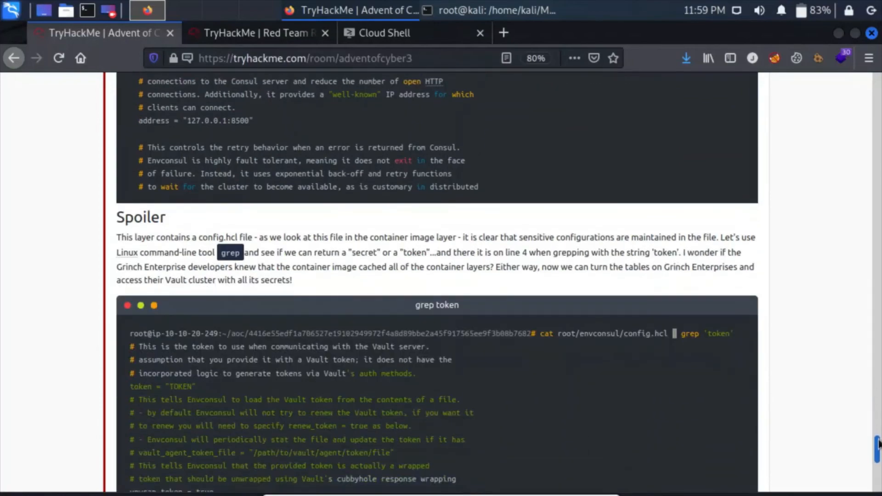
pyautogui.scroll(-3)
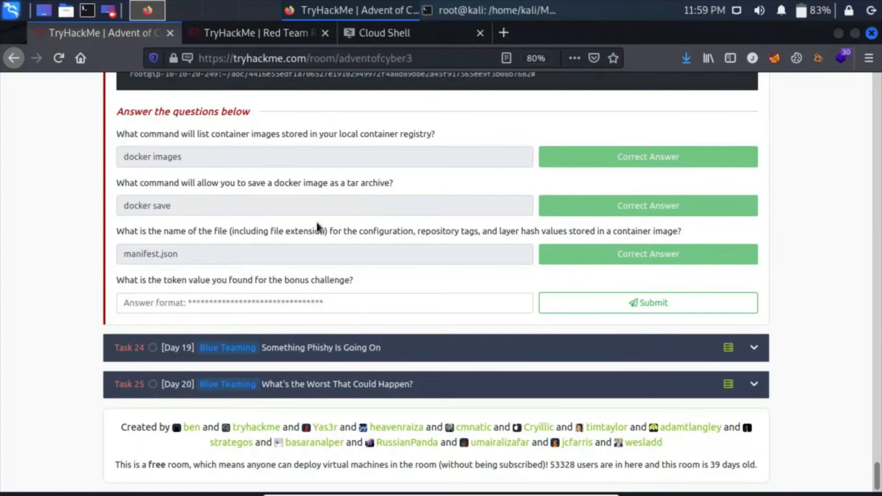
pyautogui.click(488, 10)
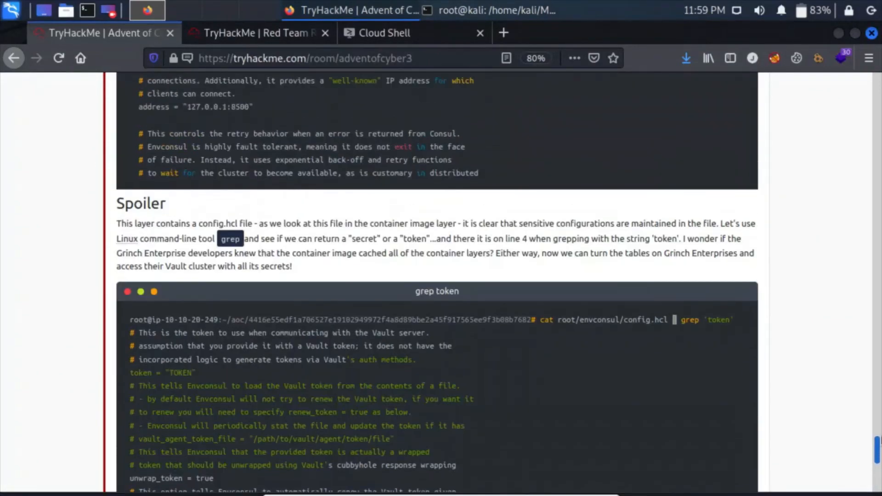
pyautogui.scroll(3)
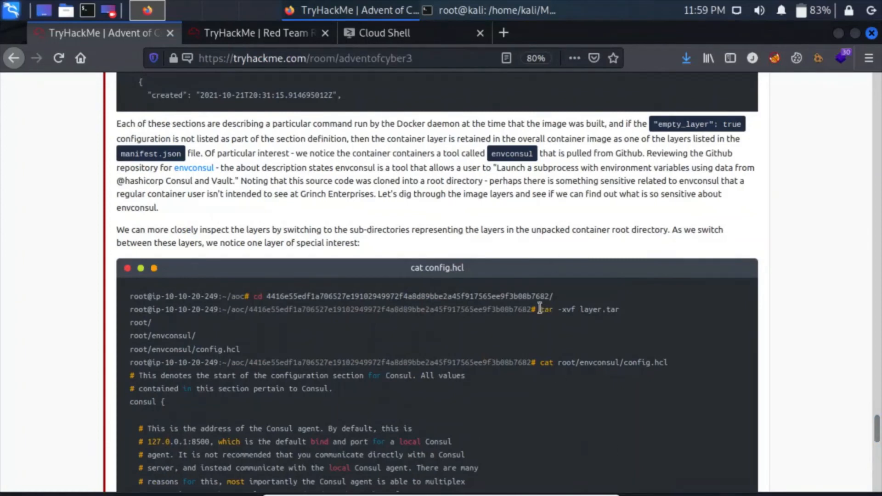
pyautogui.moveTo(540, 308); pyautogui.dragTo(619, 308)
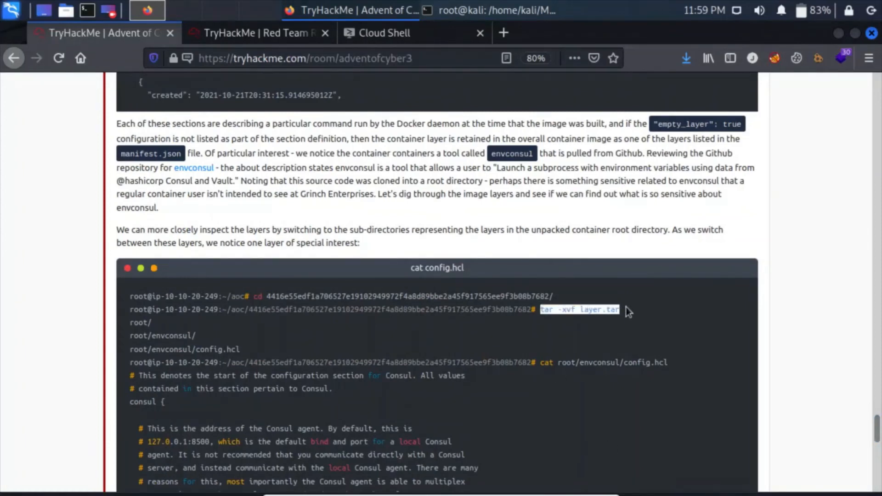
pyautogui.moveTo(502, 4)
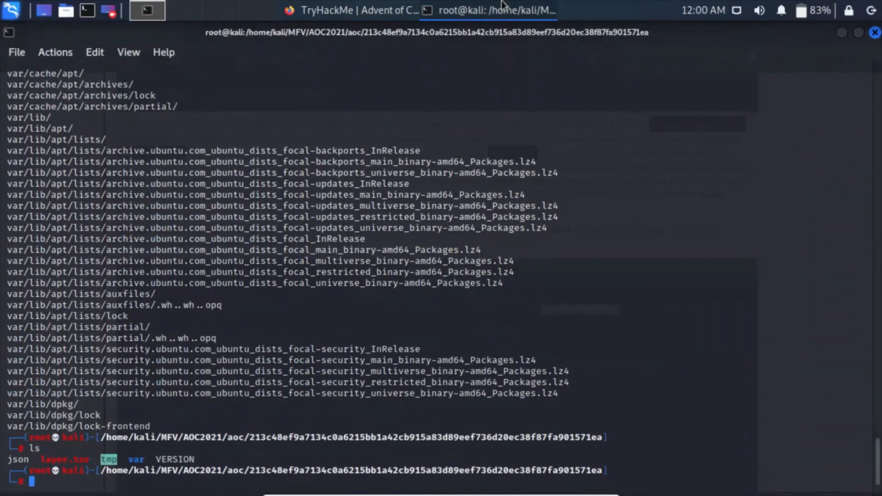
# Step: Move up and into the 2c06d66… envconsul layer folder and extract its layer.tar
pyautogui.write('cd ..')
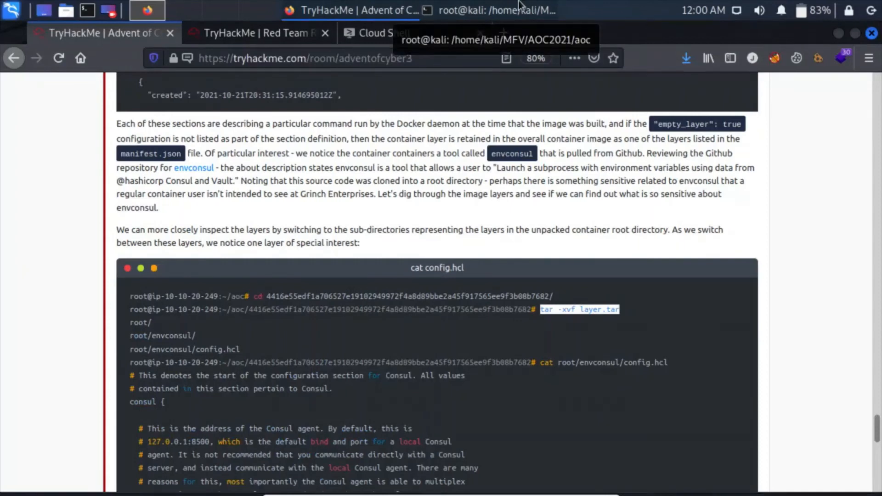
pyautogui.click(477, 10)
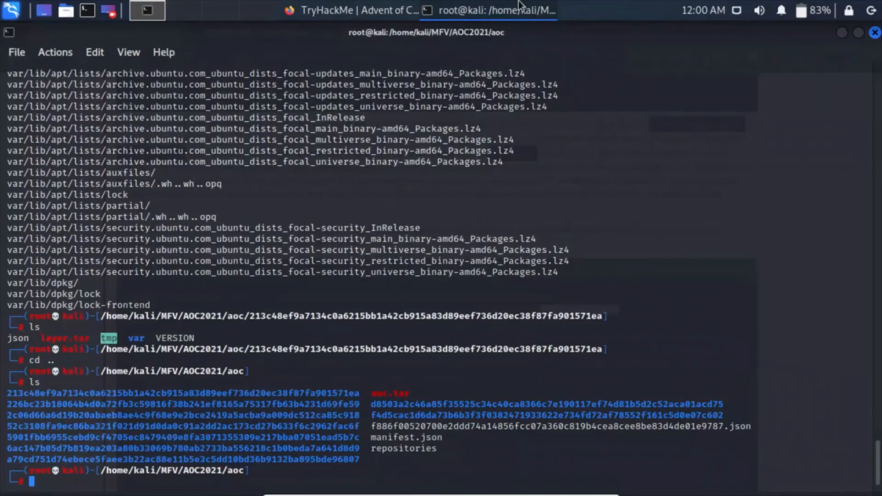
pyautogui.write('cd 22')
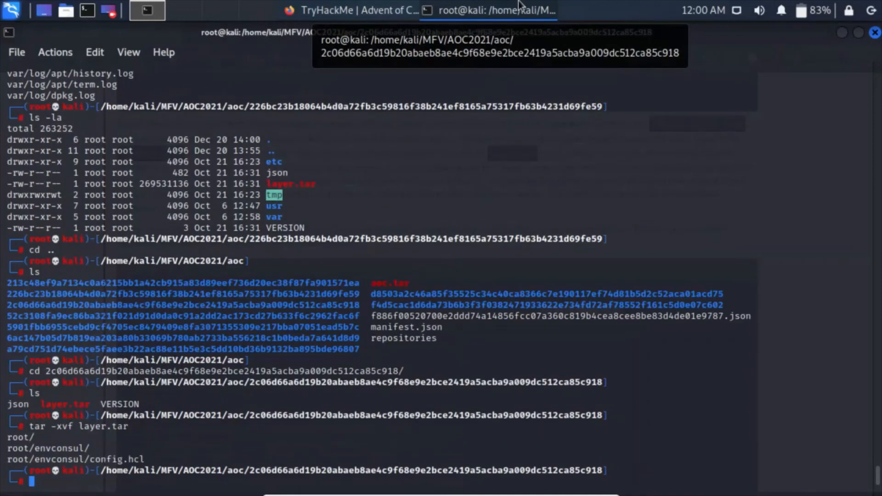
pyautogui.write('cat root')
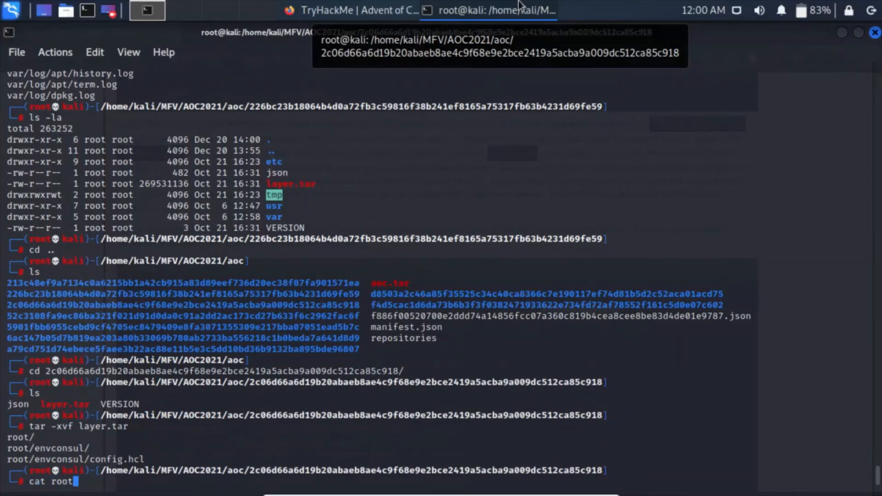
pyautogui.write('envconsul/')
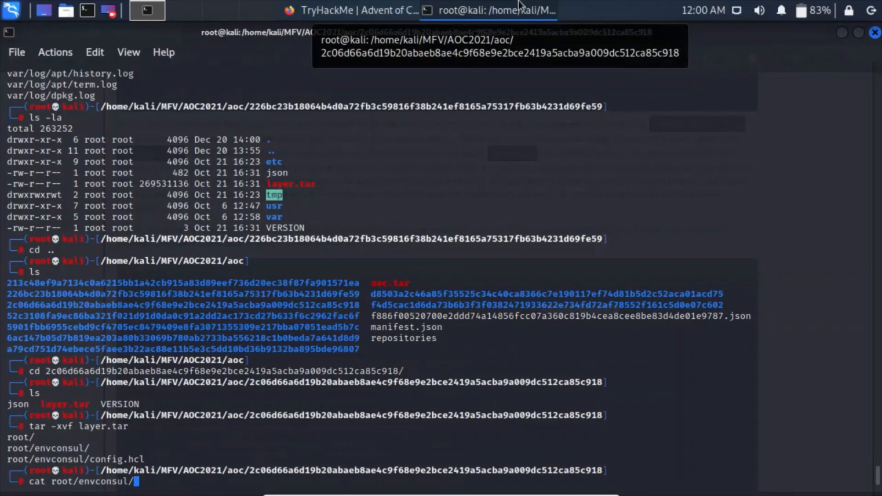
pyautogui.write('config.hcl')
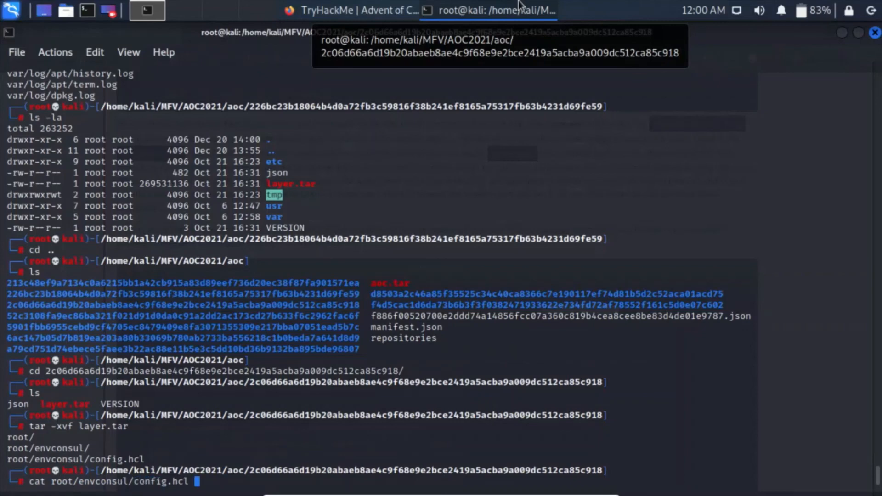
pyautogui.write('| grep')
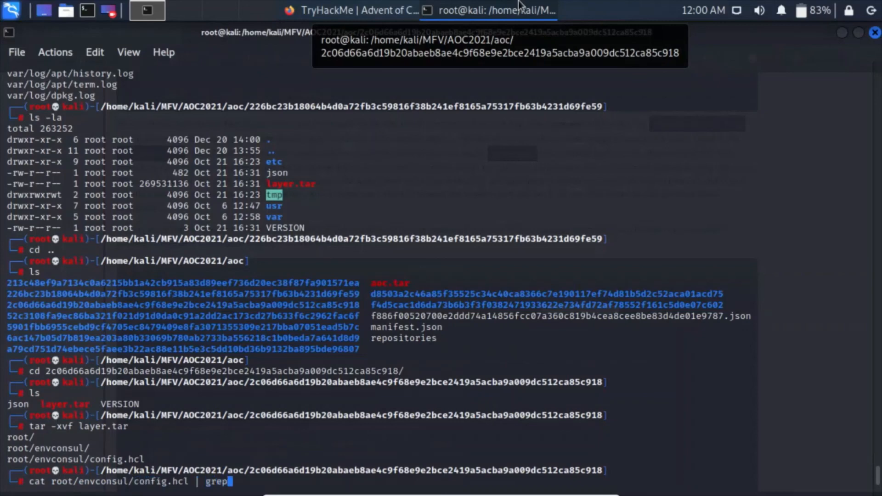
pyautogui.write("'token")
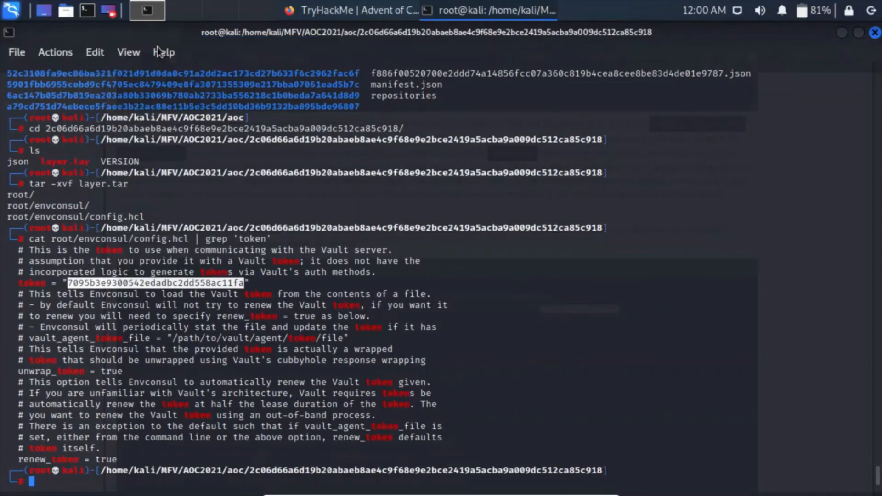
pyautogui.click(147, 10)
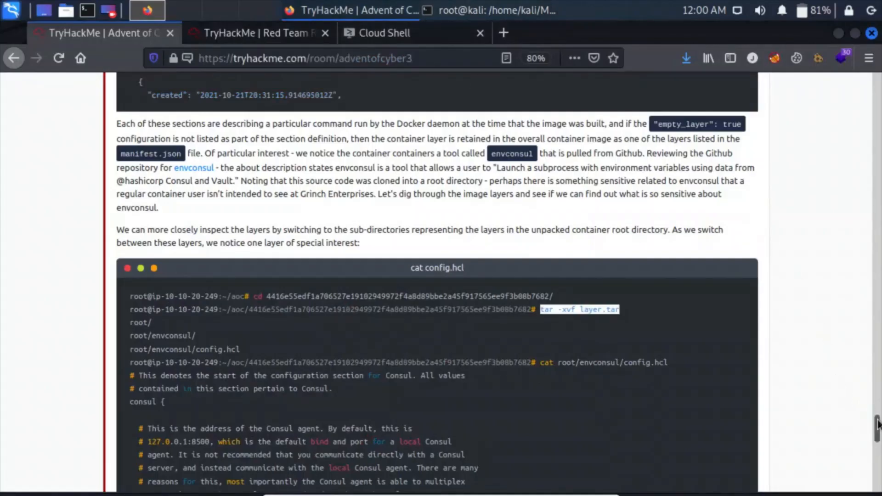
pyautogui.scroll(-3)
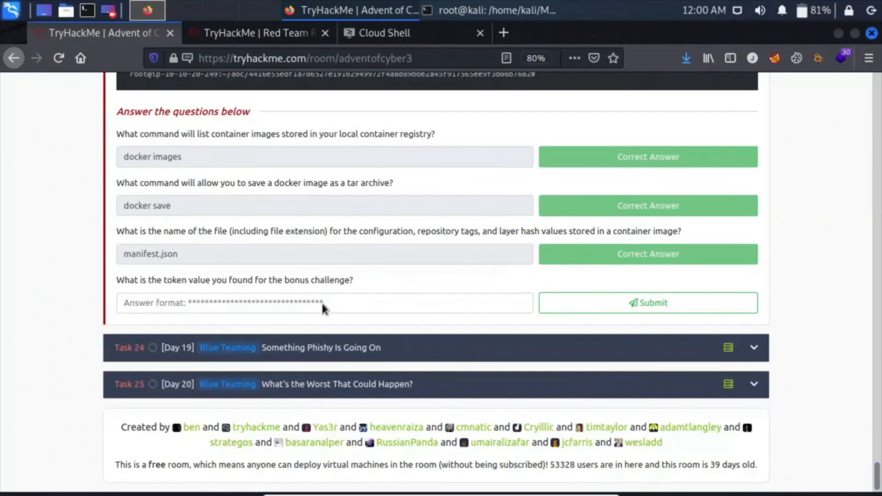
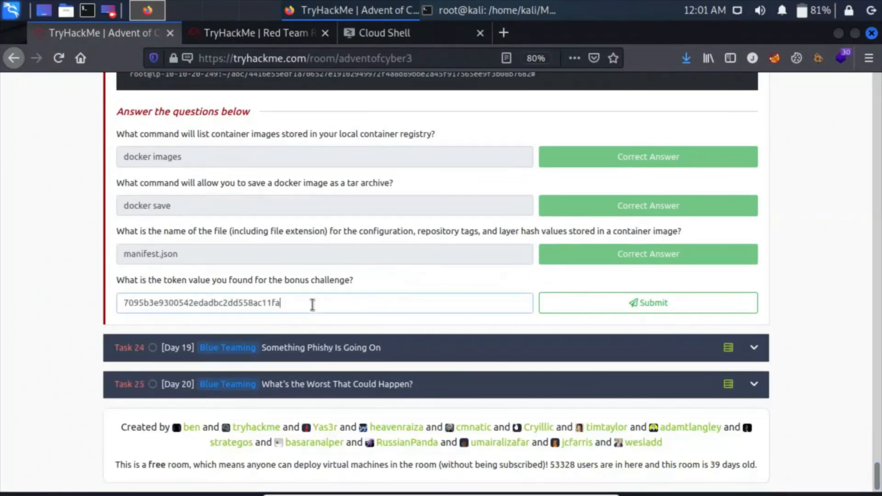
pyautogui.click(647, 303)
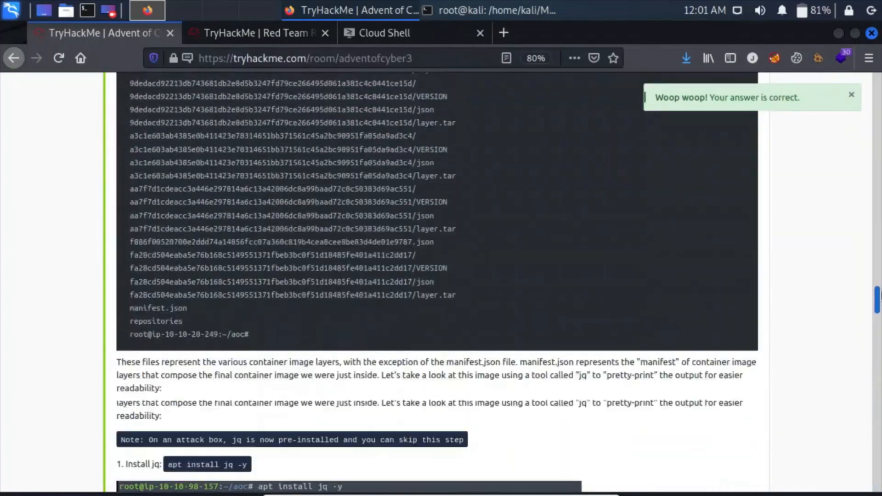
# Step: Scroll the room page back to the Task 23 [Day 18] Playing With Containers header
pyautogui.scroll(-3)
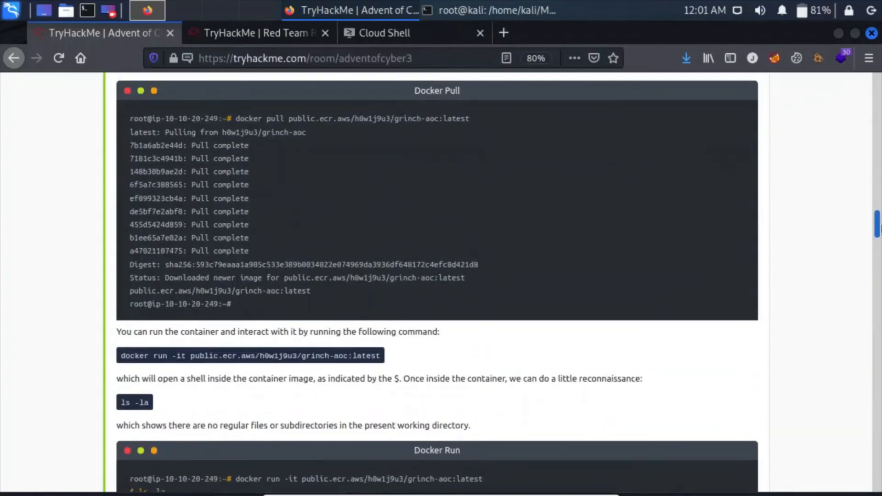
pyautogui.scroll(-3)
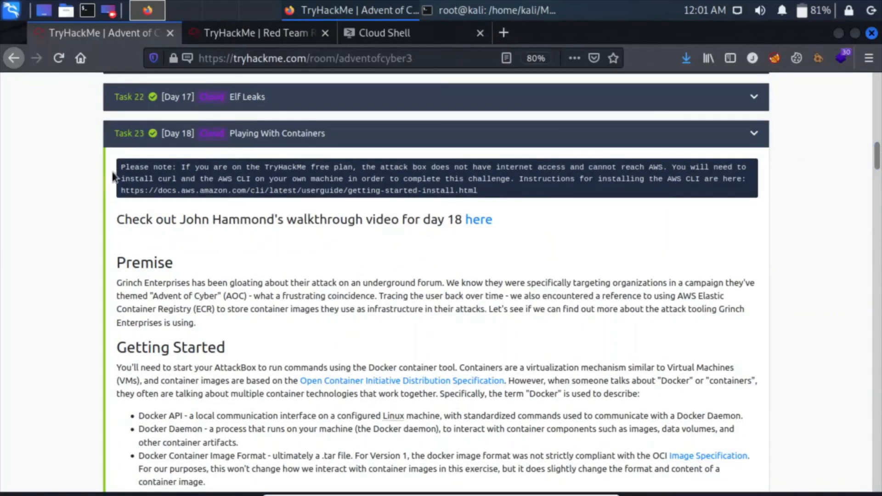
pyautogui.moveTo(291, 237)
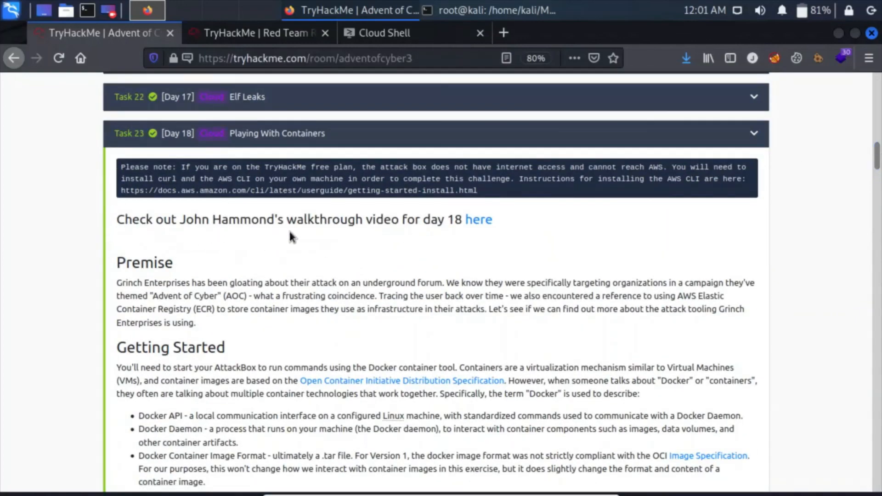
pyautogui.moveTo(424, 256)
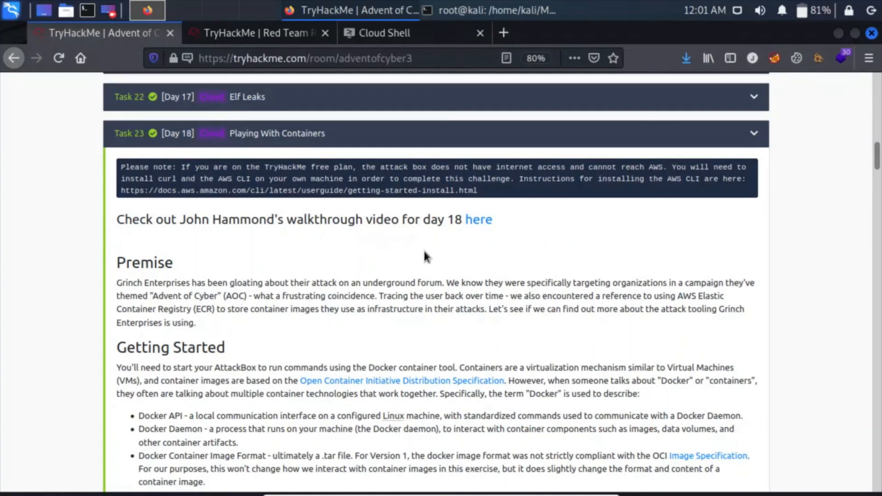
pyautogui.moveTo(279, 276)
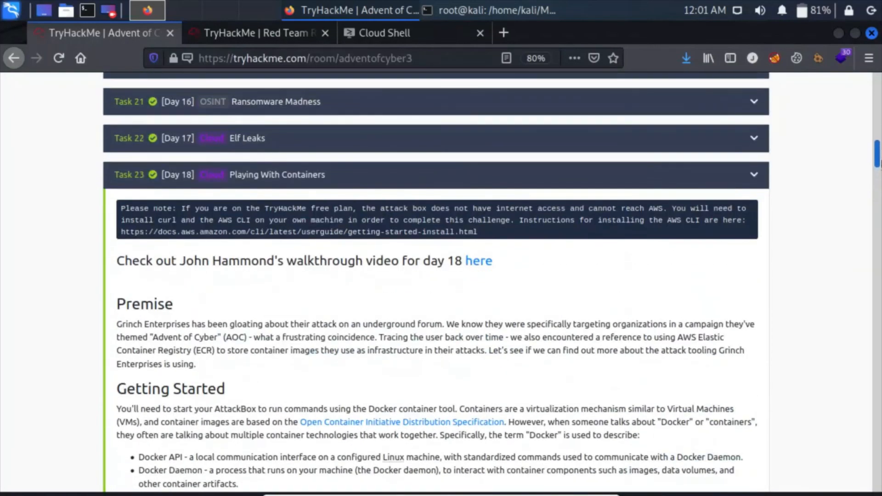
pyautogui.scroll(-3)
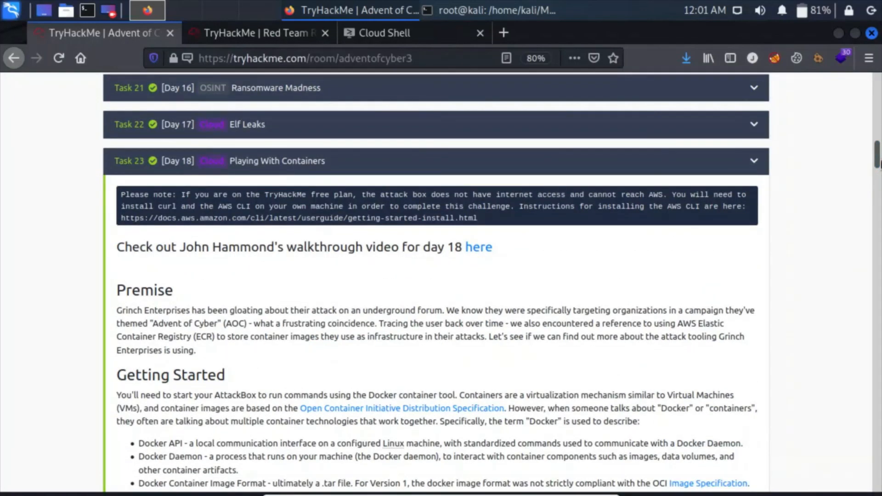